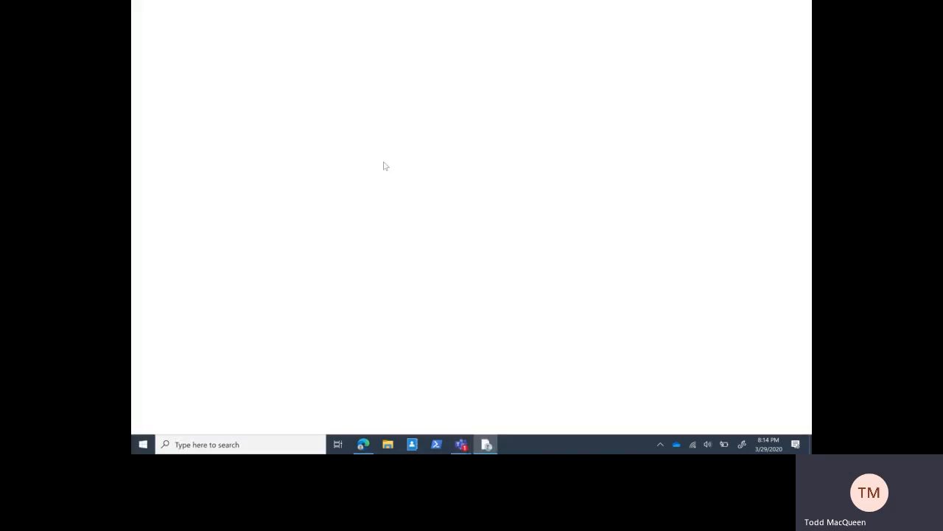
left_click(363, 445)
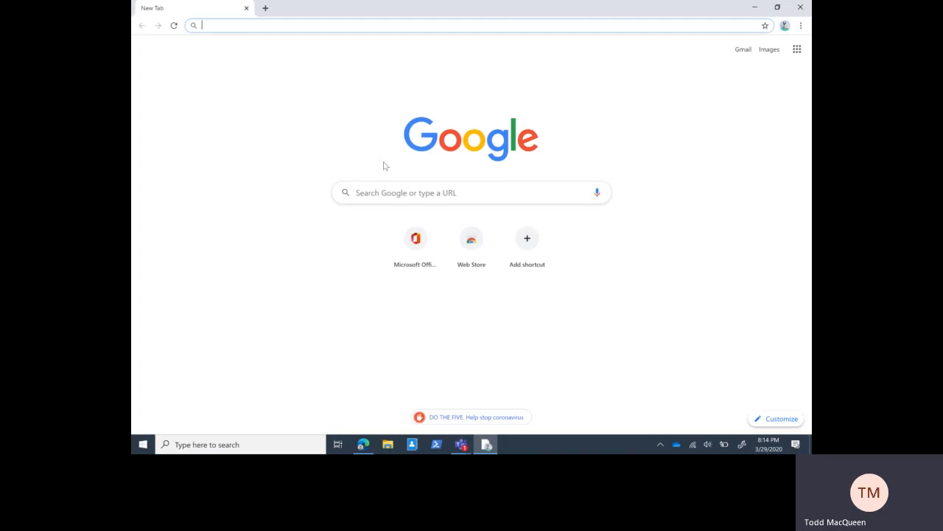
mouse_move(585, 121)
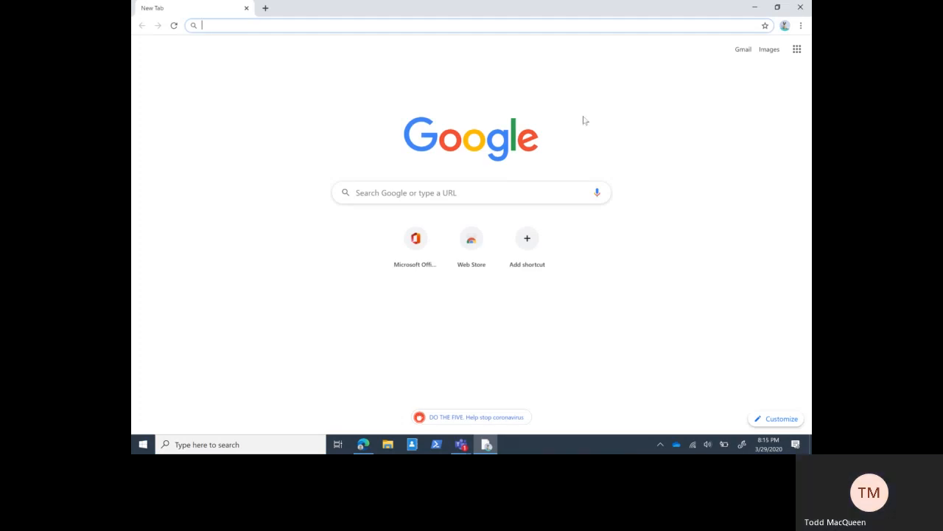
left_click(784, 25)
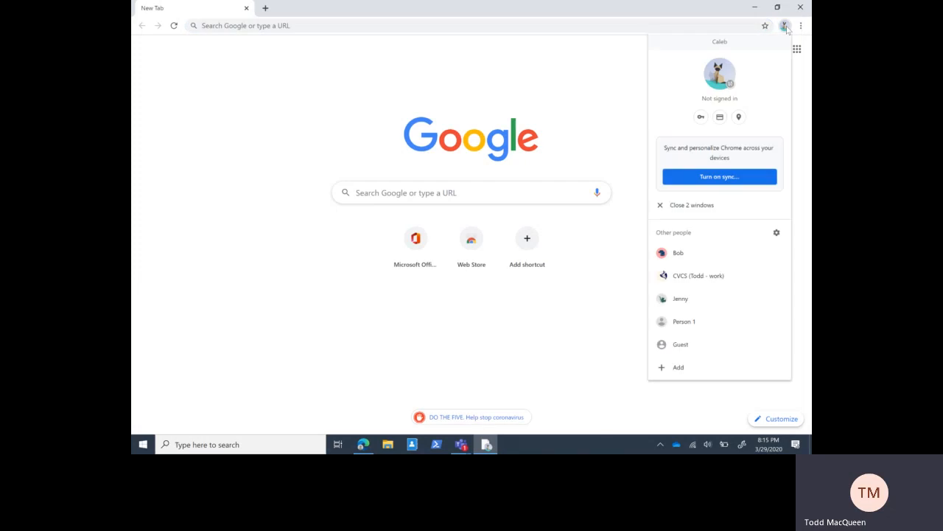
mouse_move(746, 91)
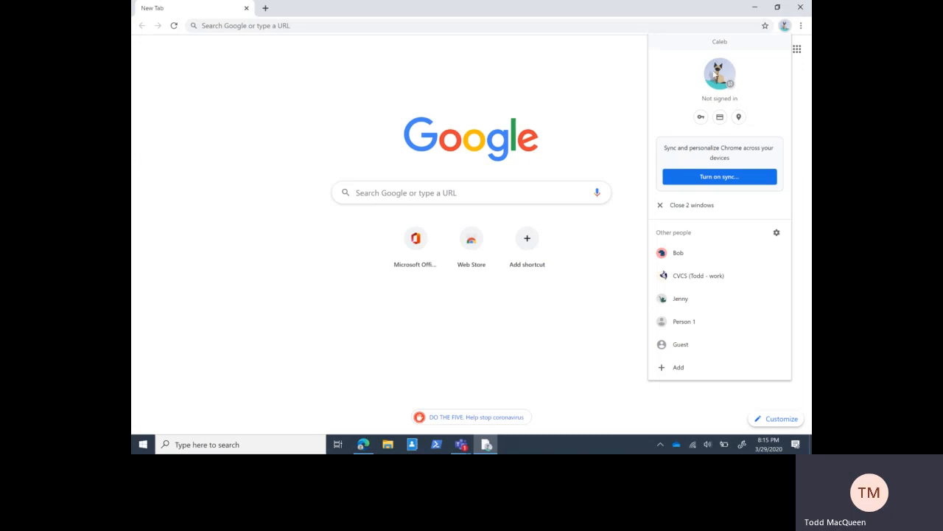
mouse_move(688, 80)
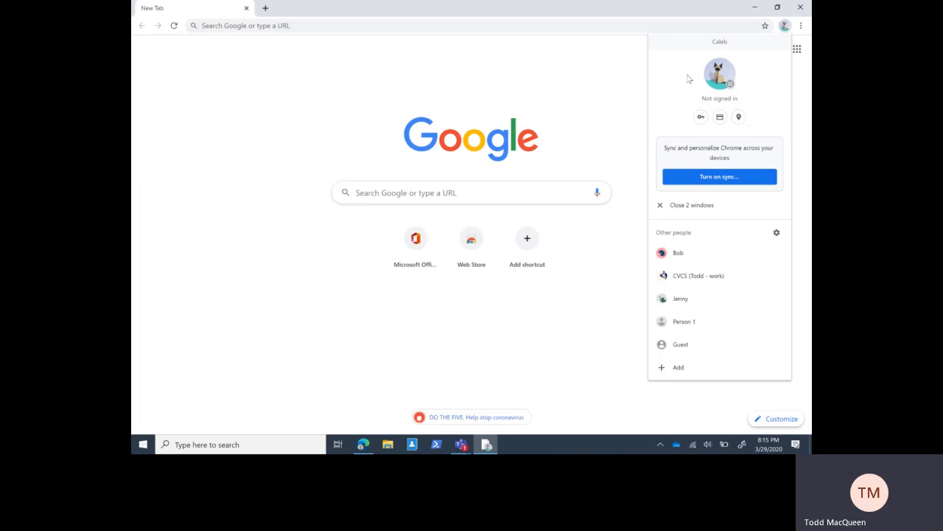
mouse_move(690, 250)
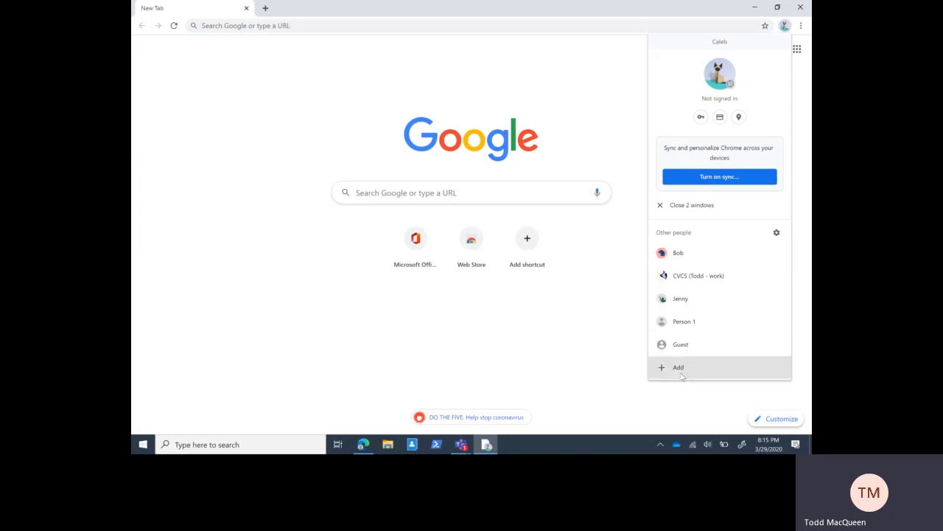
mouse_move(660, 308)
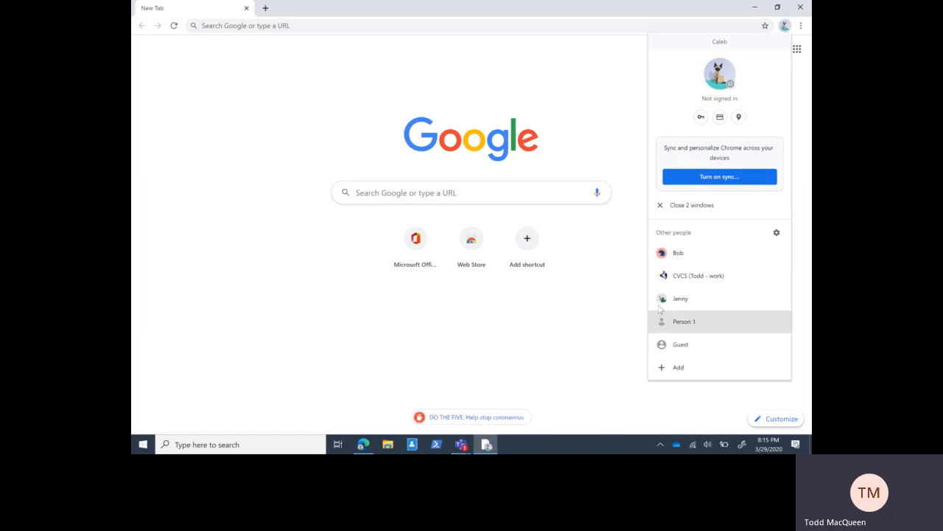
mouse_move(591, 351)
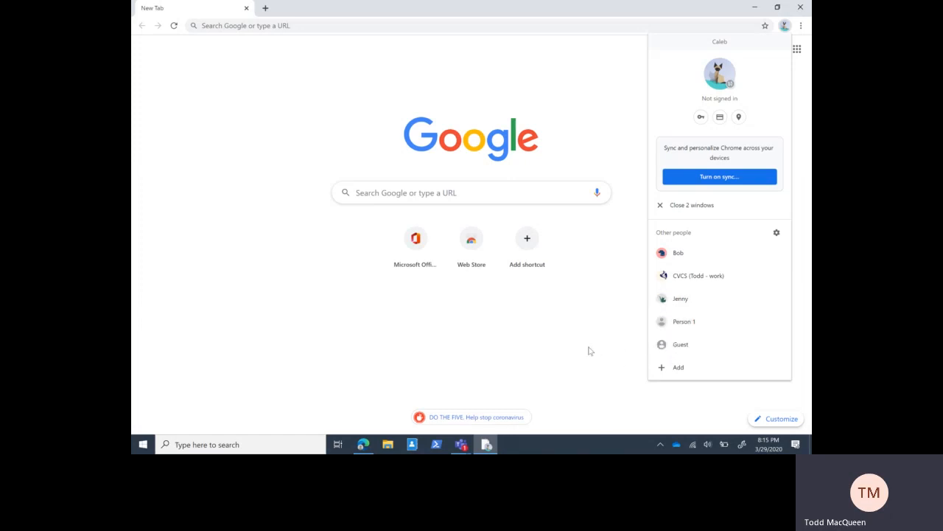
left_click(454, 313)
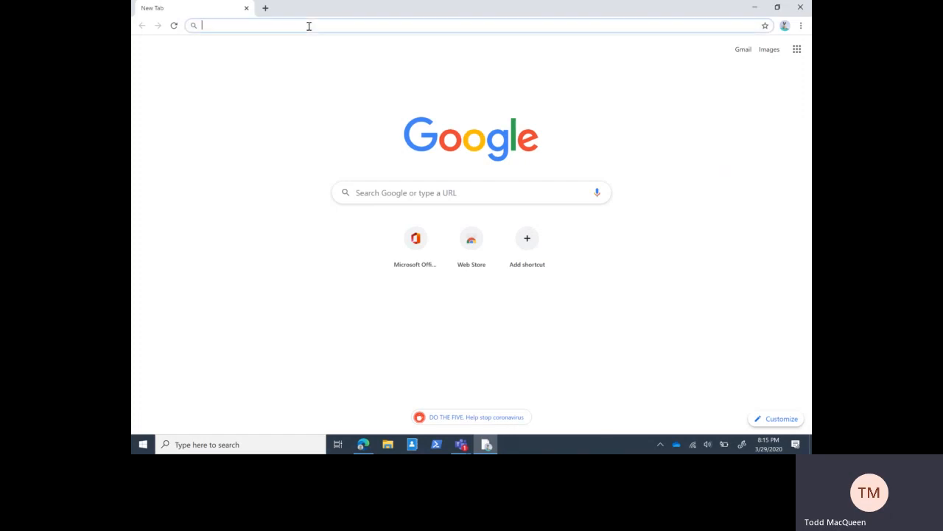
Step: Sign in via office.com with the password and stay signed in, ticking Don't show this again
type("office.com")
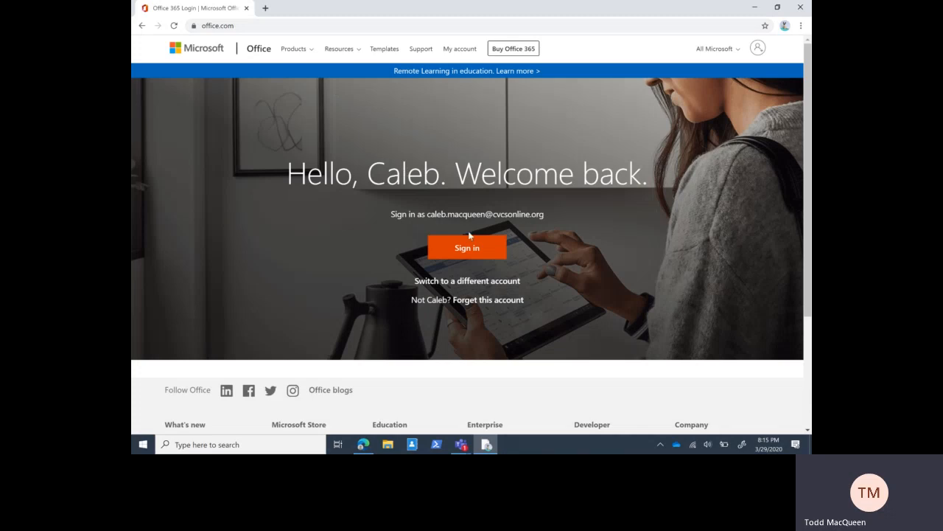
left_click(465, 248)
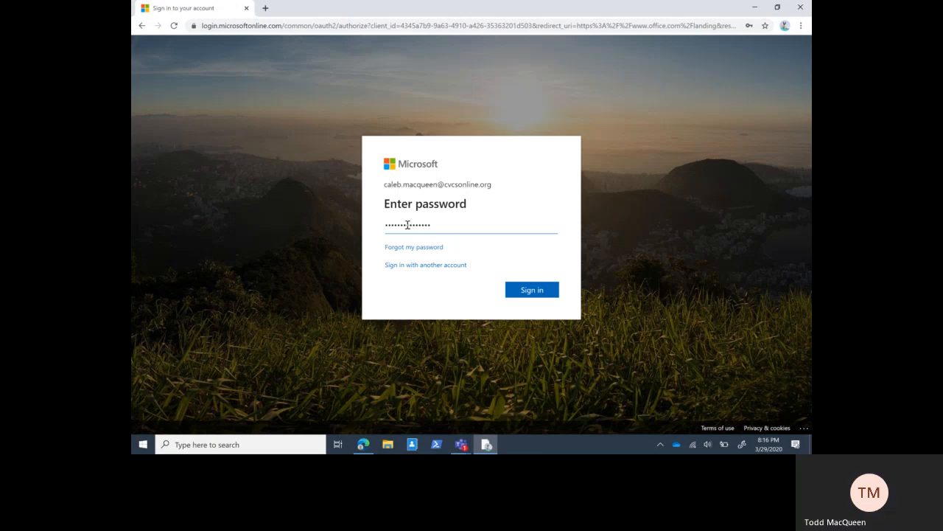
left_click(531, 289)
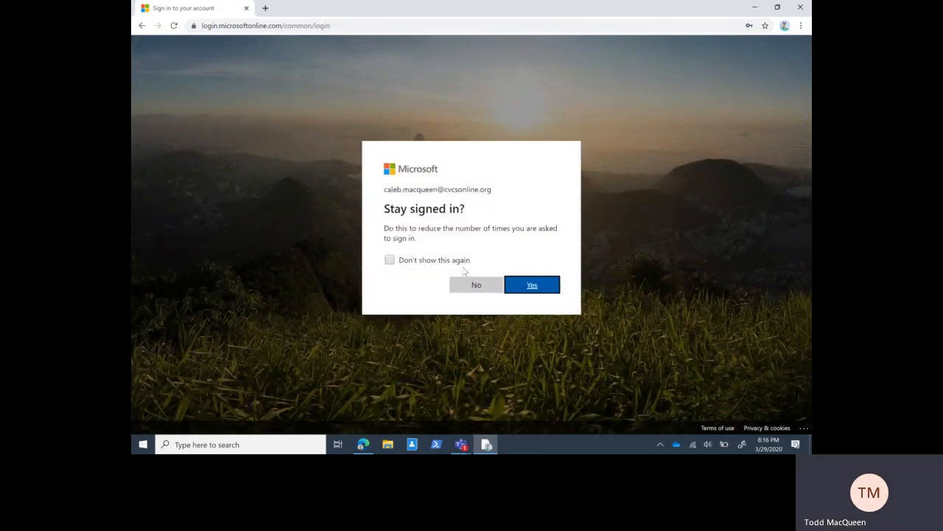
left_click(389, 259)
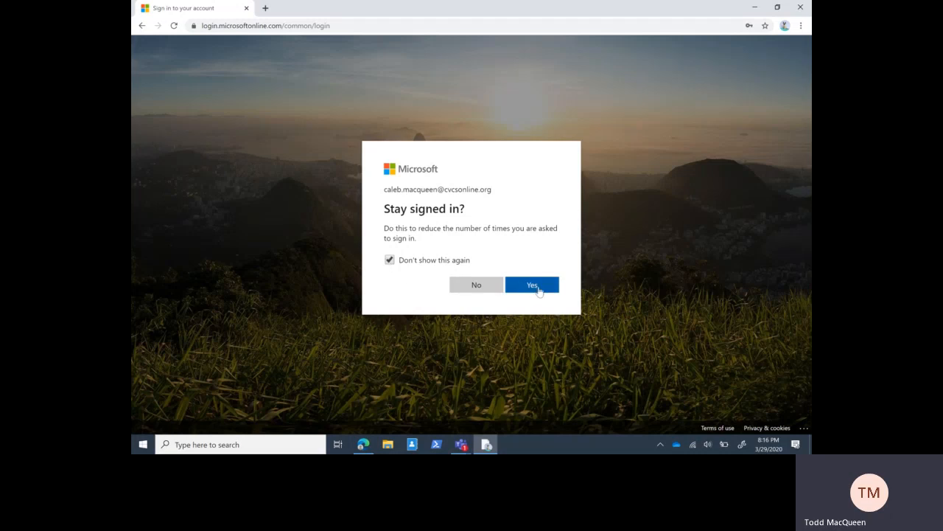
left_click(530, 285)
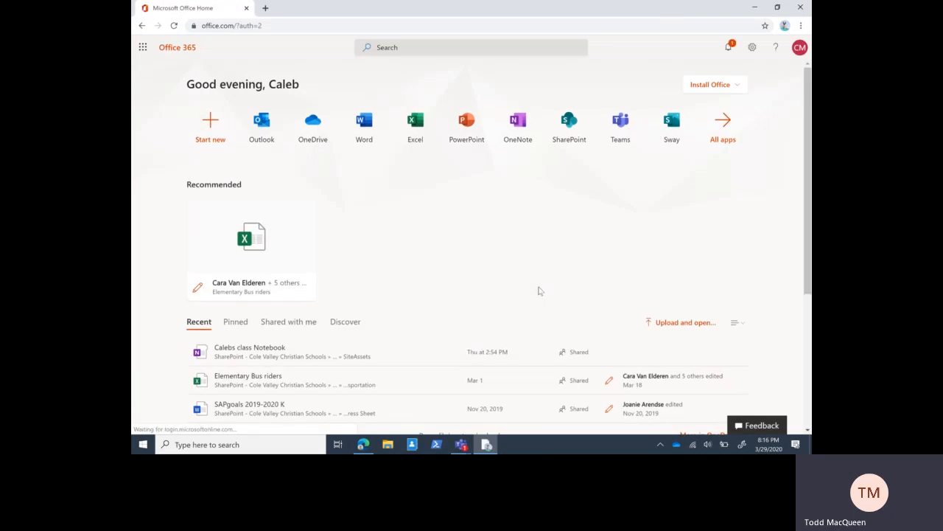
mouse_move(454, 249)
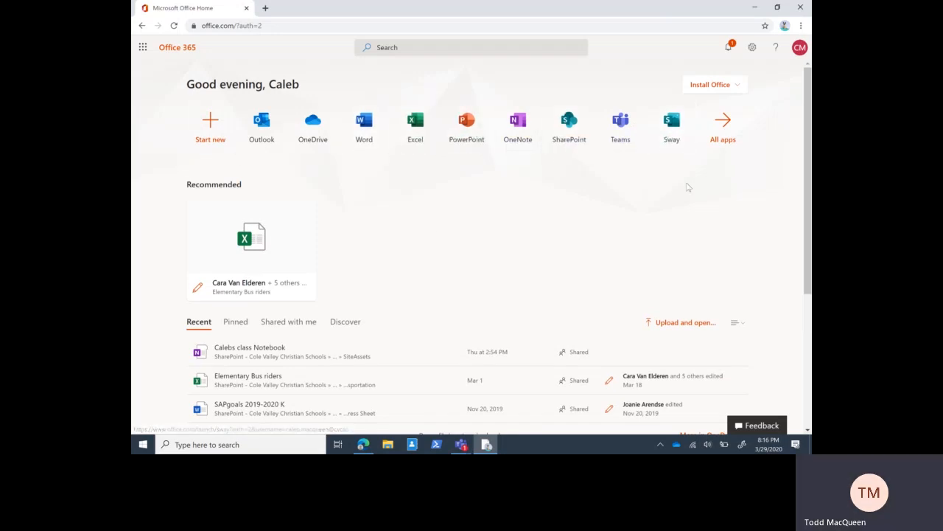
mouse_move(710, 171)
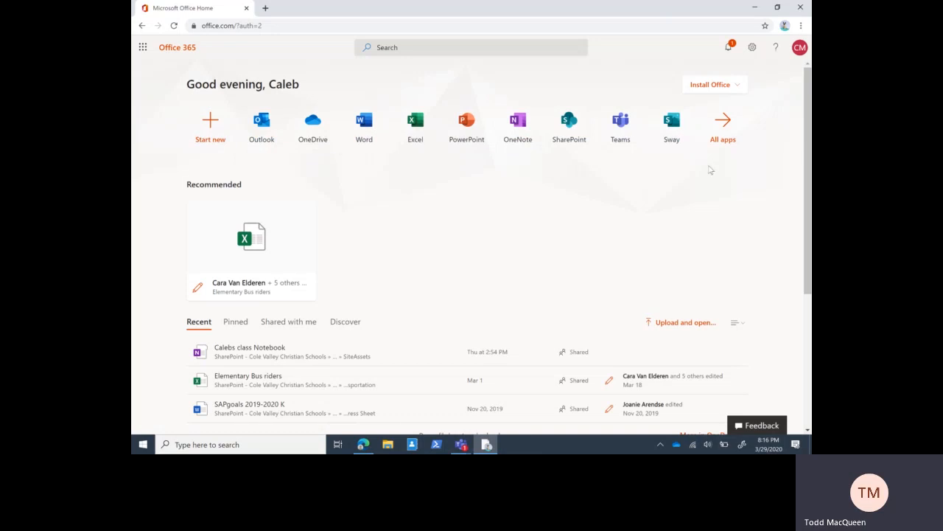
mouse_move(734, 84)
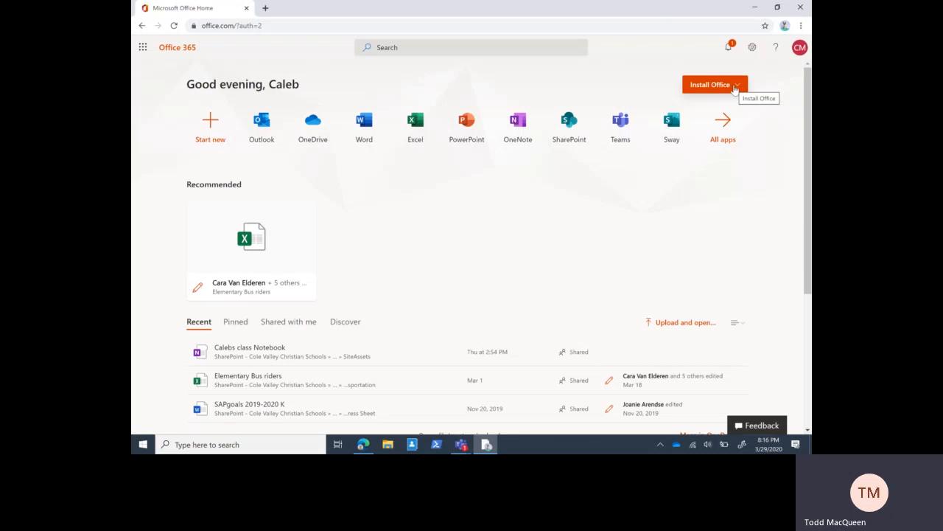
mouse_move(620, 140)
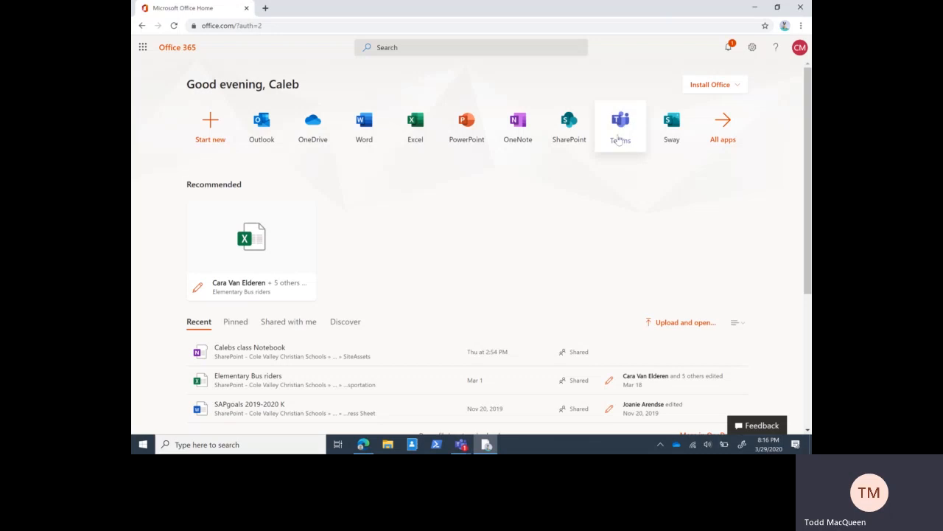
mouse_move(621, 138)
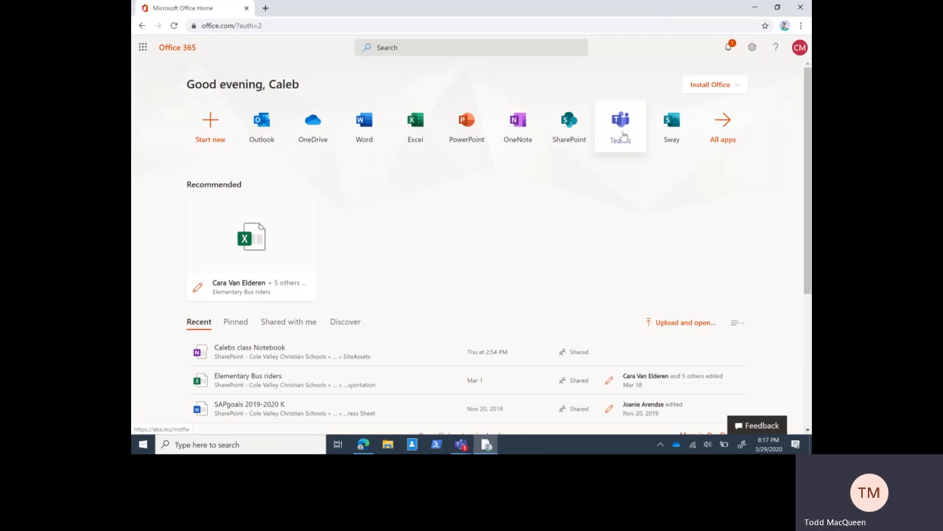
mouse_move(537, 225)
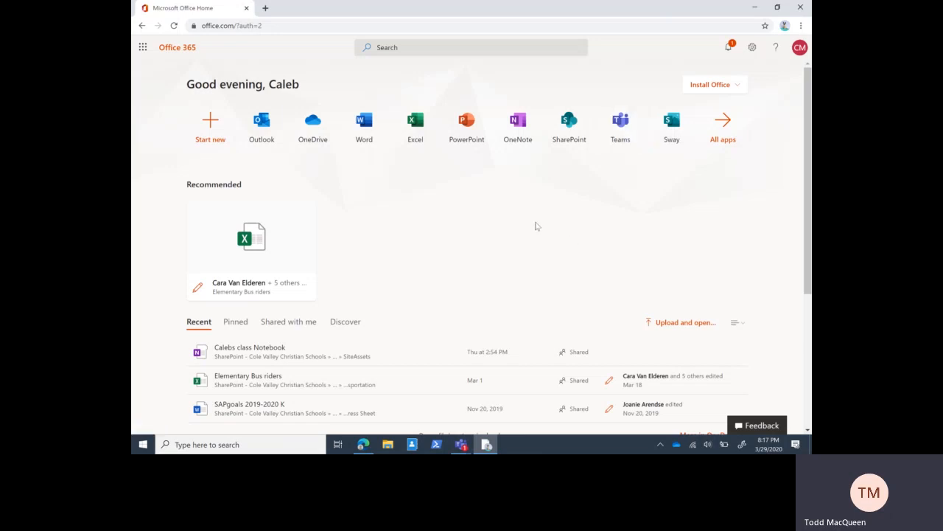
Step: Launch Teams from the Office 365 app icons into a new browser tab
left_click(619, 120)
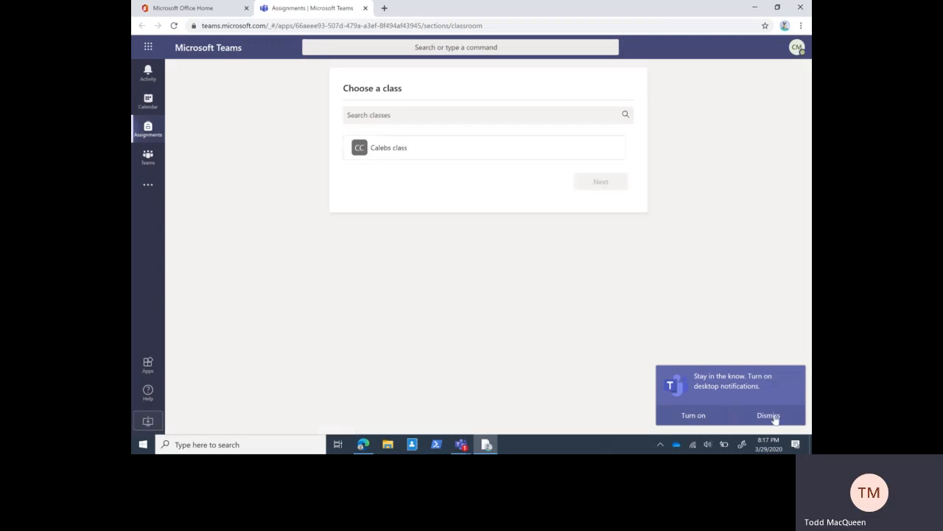
Step: Dismiss the desktop notifications prompt so the Teams area shows Calebs class
left_click(770, 416)
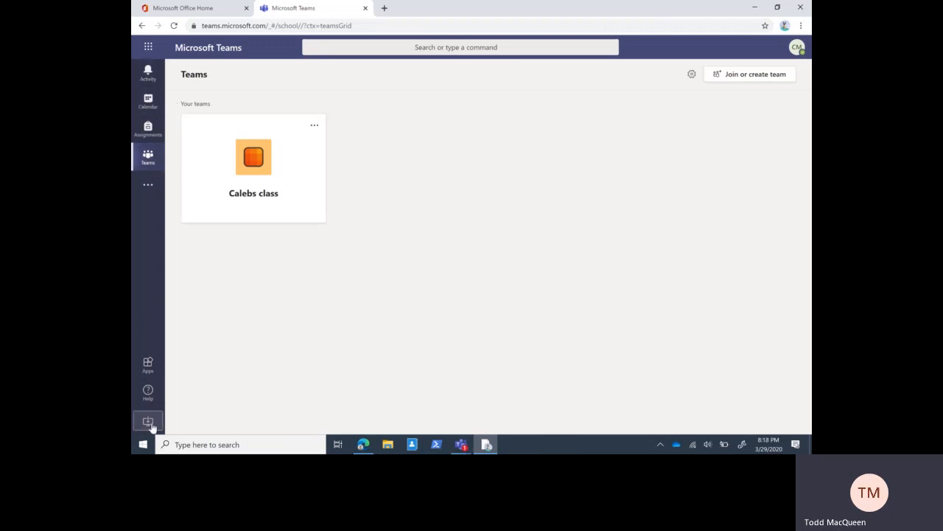
mouse_move(156, 89)
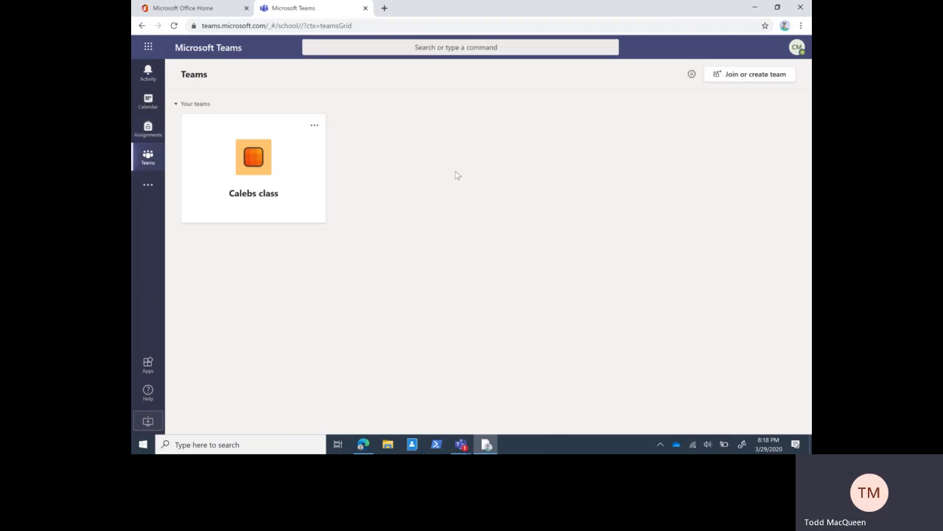
mouse_move(303, 274)
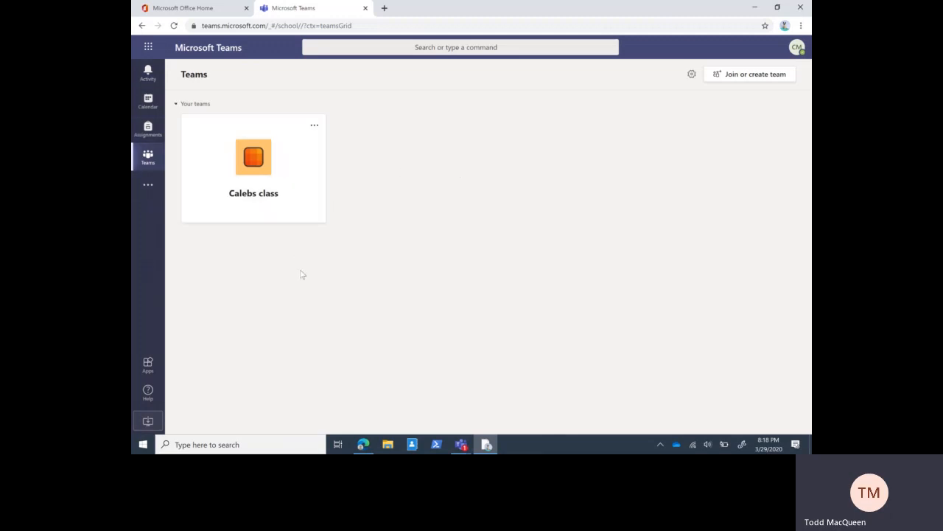
mouse_move(492, 331)
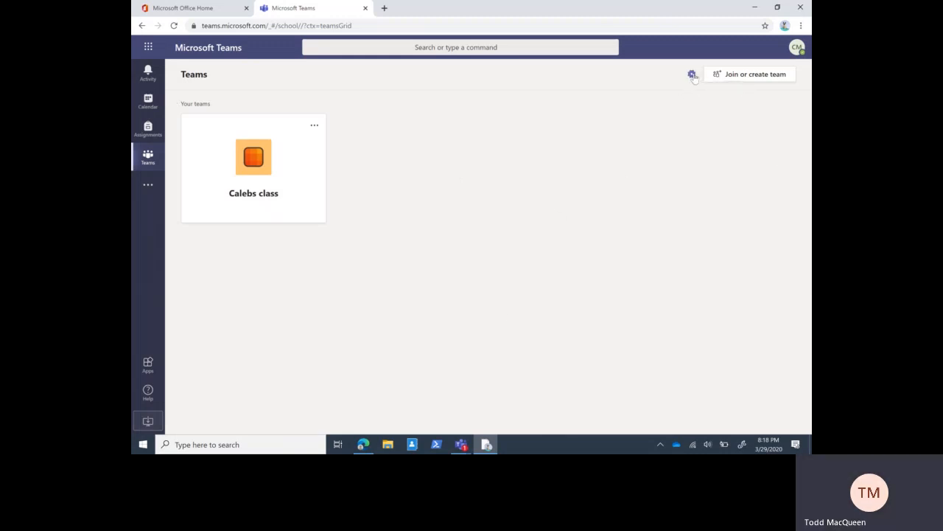
Step: Set the General layout setting to Grid so Calebs class appears as a single tile
left_click(691, 74)
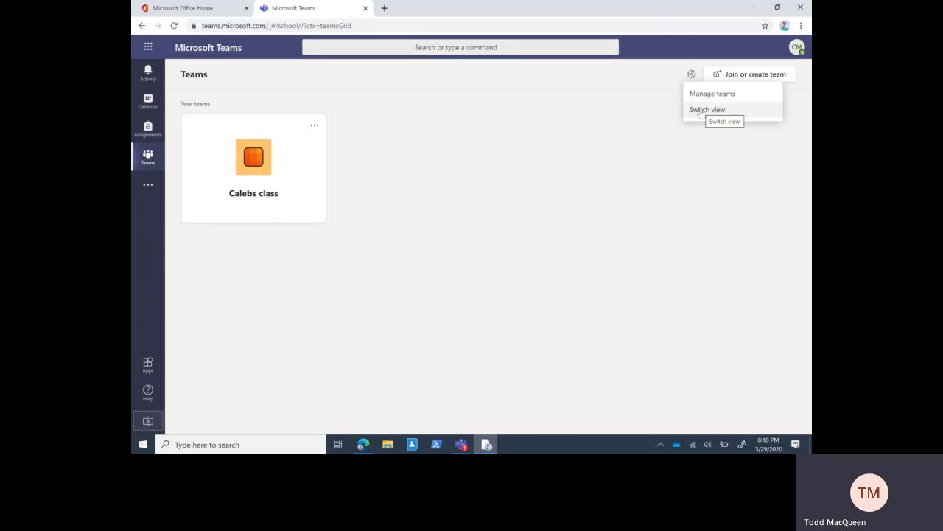
mouse_move(272, 241)
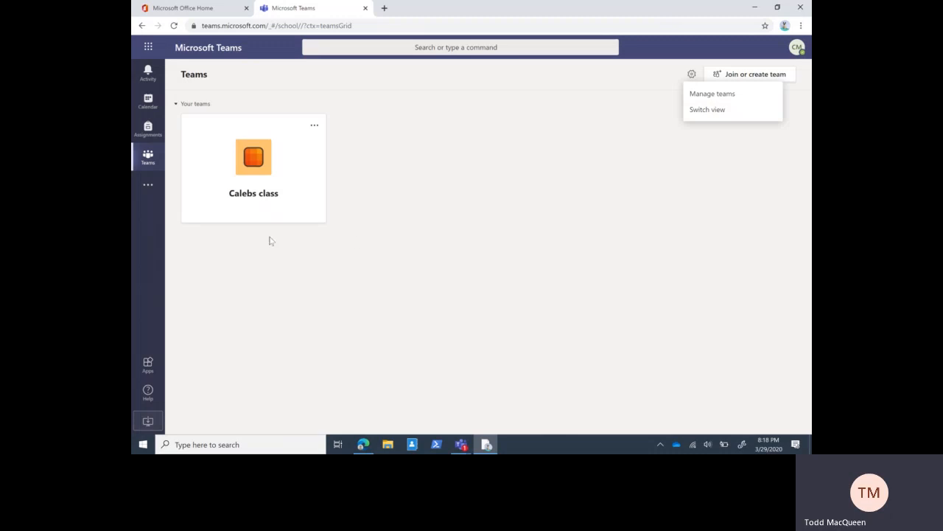
mouse_move(493, 248)
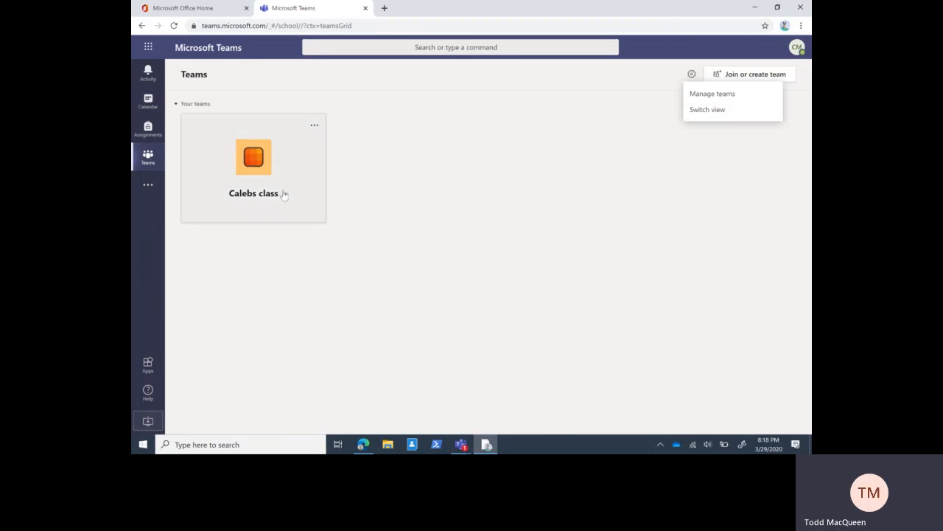
mouse_move(463, 212)
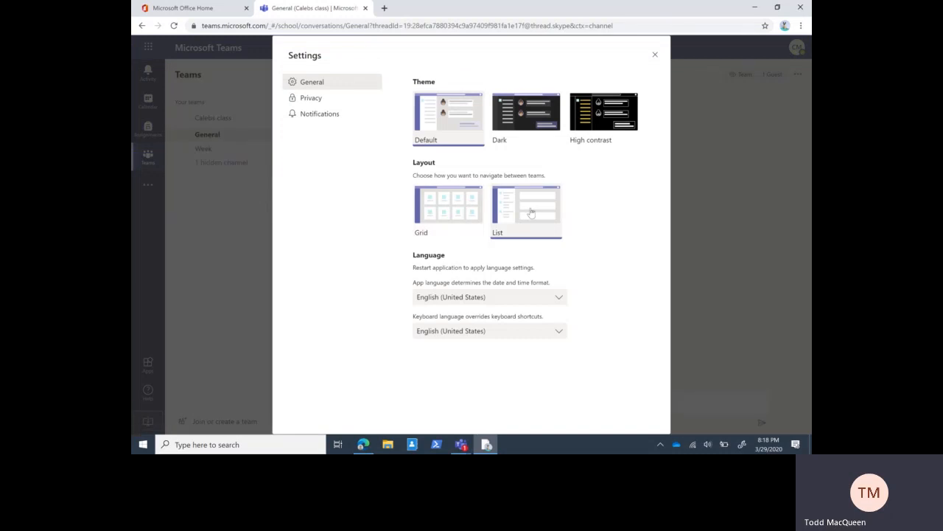
left_click(655, 54)
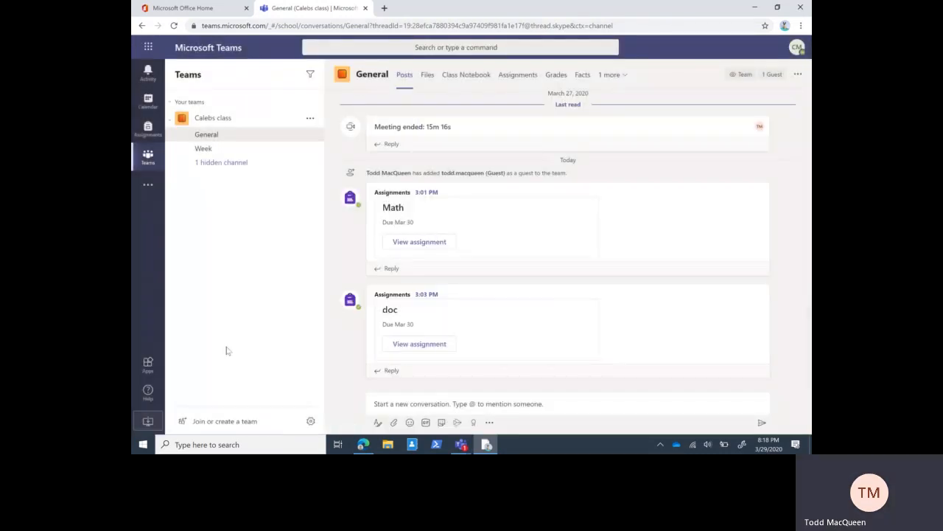
mouse_move(218, 271)
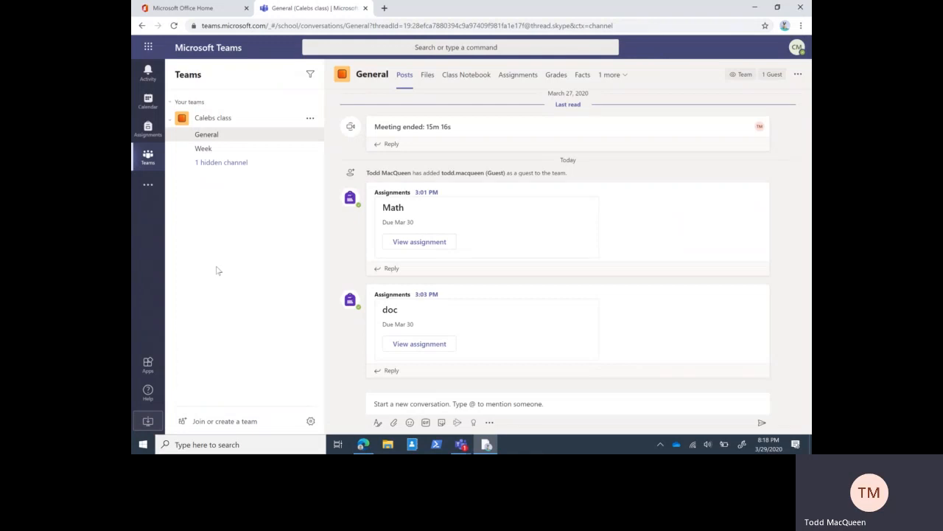
mouse_move(203, 373)
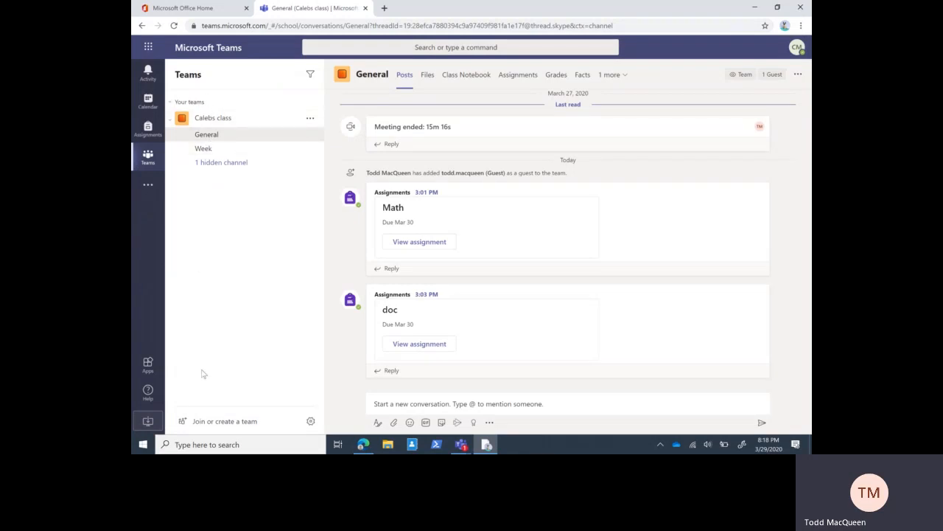
mouse_move(188, 253)
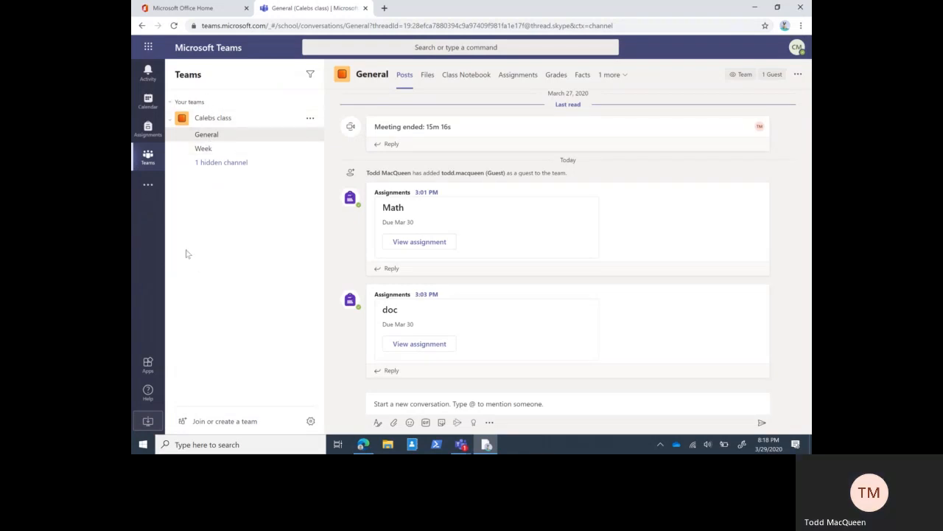
mouse_move(276, 308)
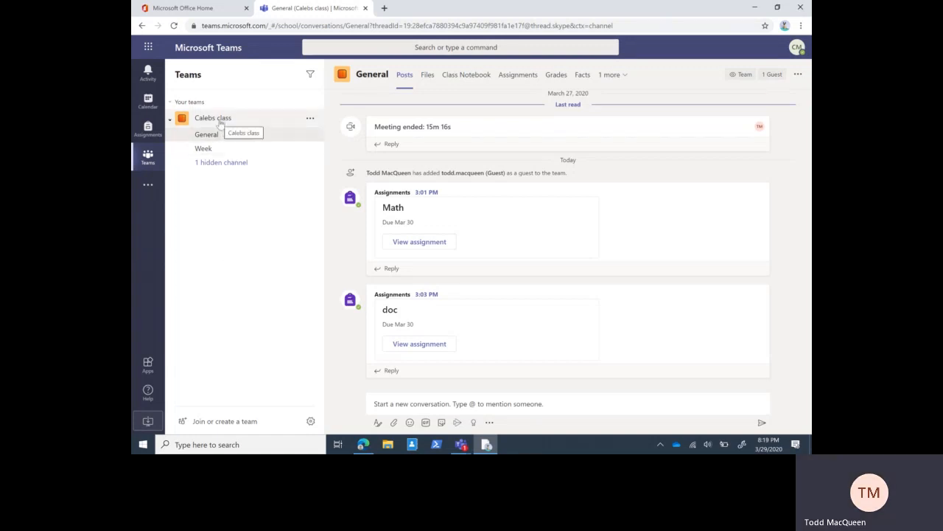
mouse_move(224, 363)
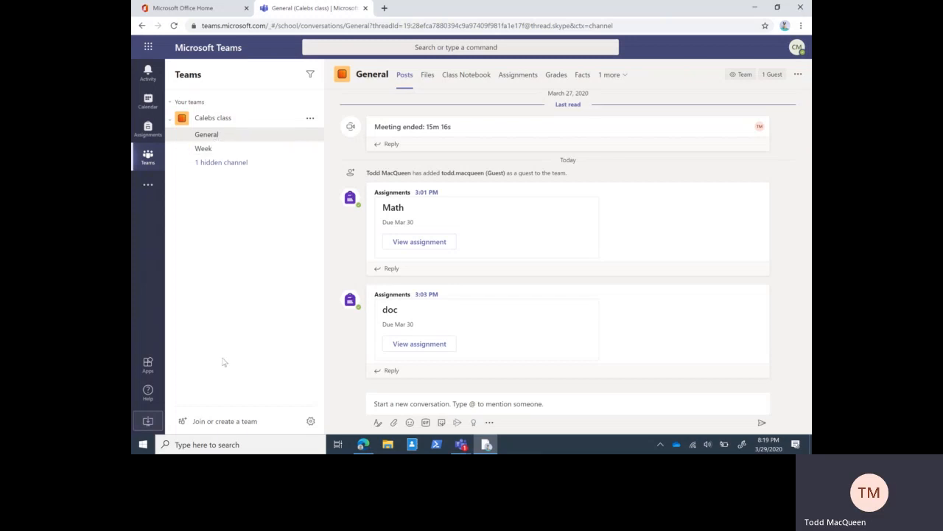
left_click(309, 422)
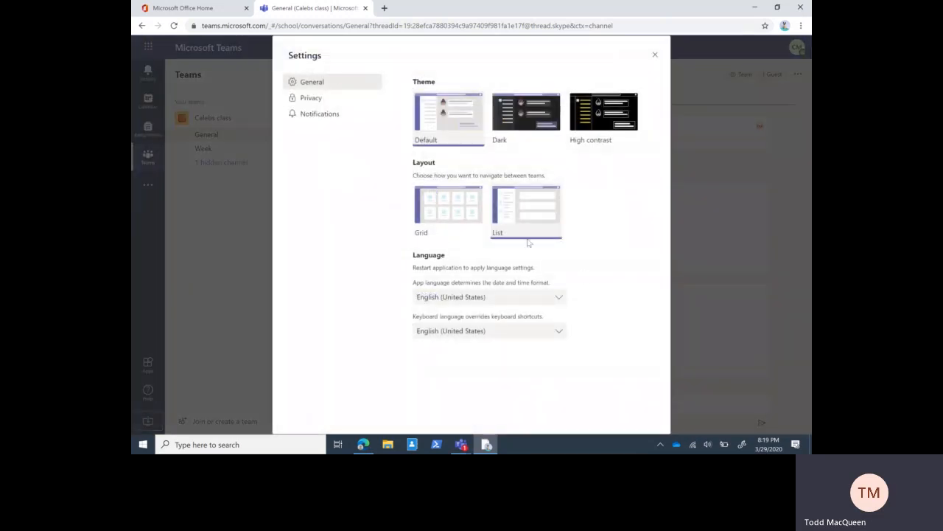
left_click(448, 207)
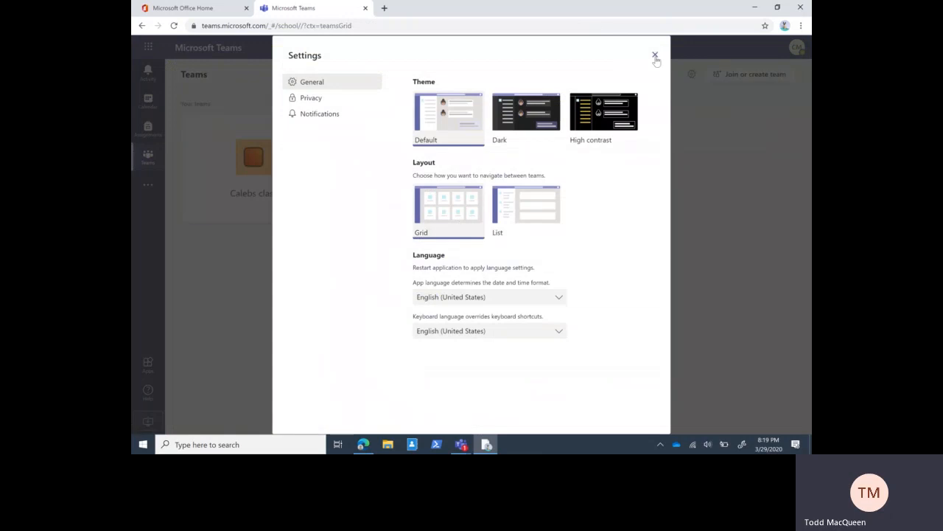
left_click(652, 54)
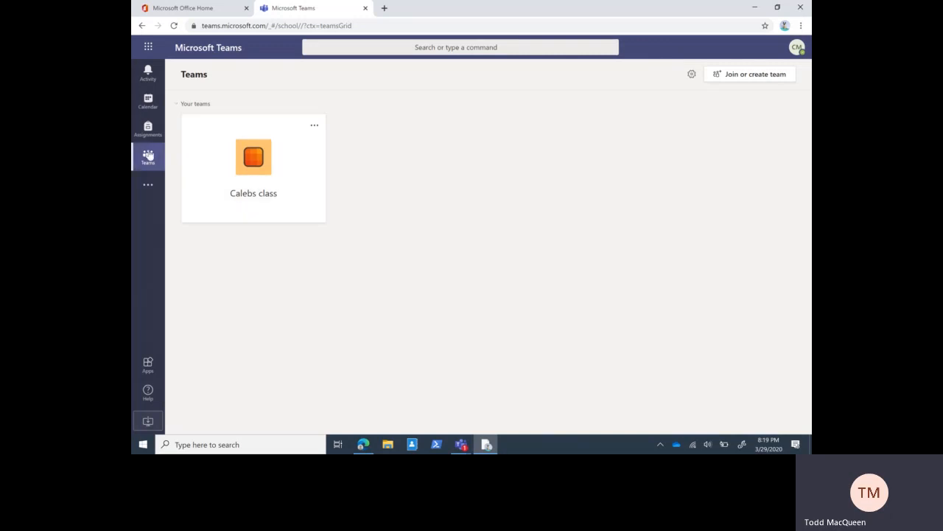
mouse_move(148, 137)
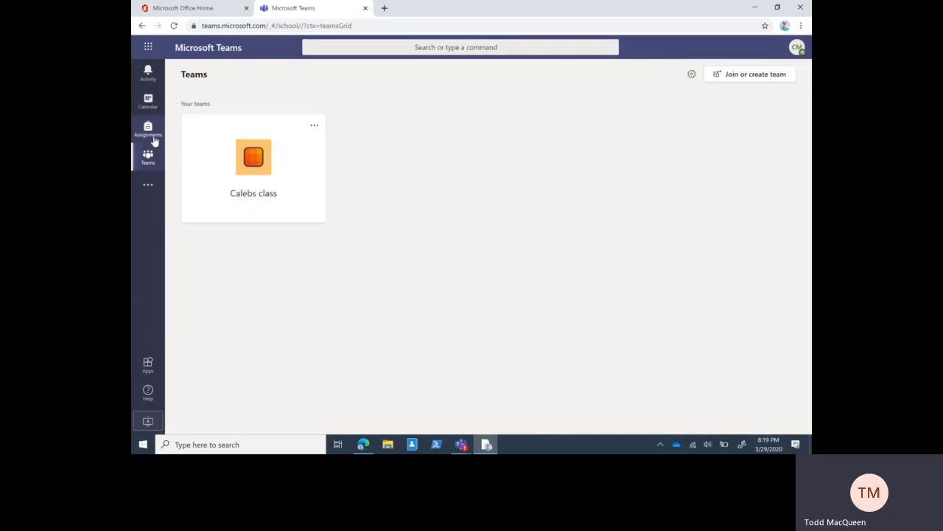
Step: Go to Assignments, search classes for 'calebscl', then clear the search box
left_click(147, 130)
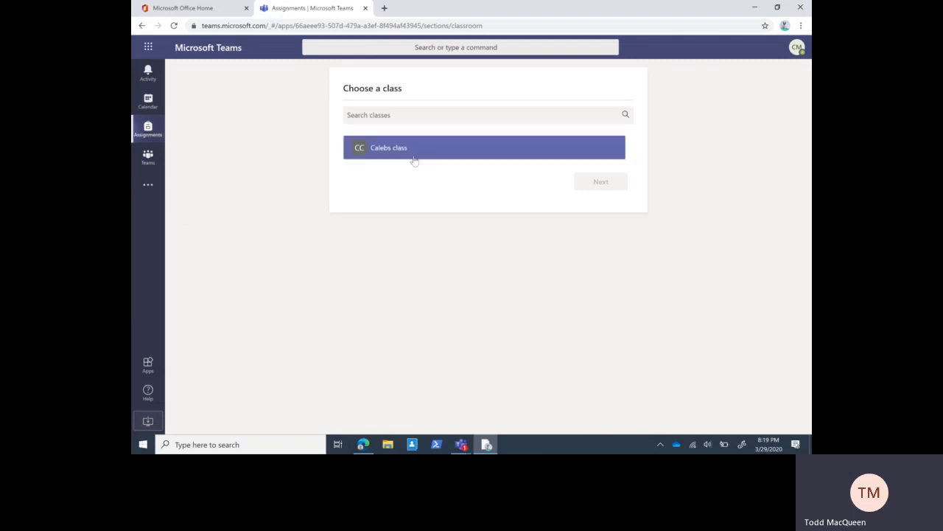
mouse_move(410, 185)
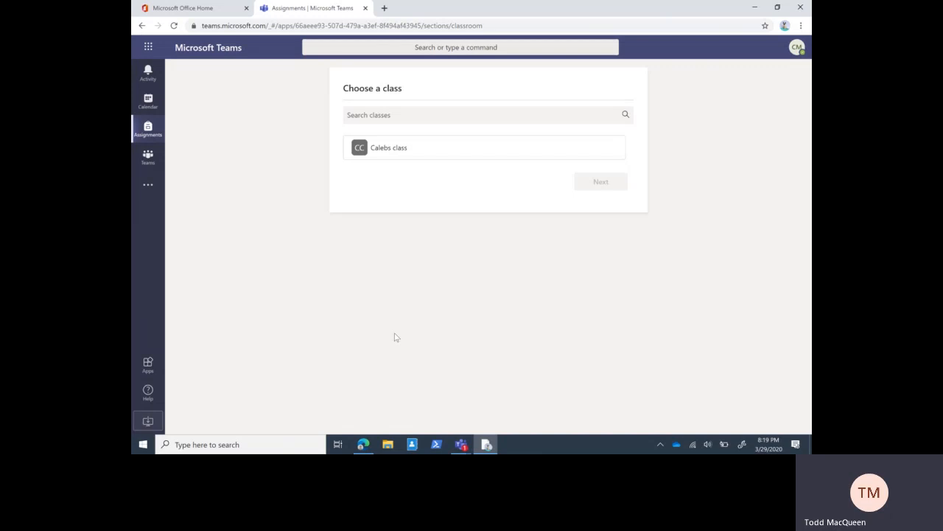
mouse_move(430, 112)
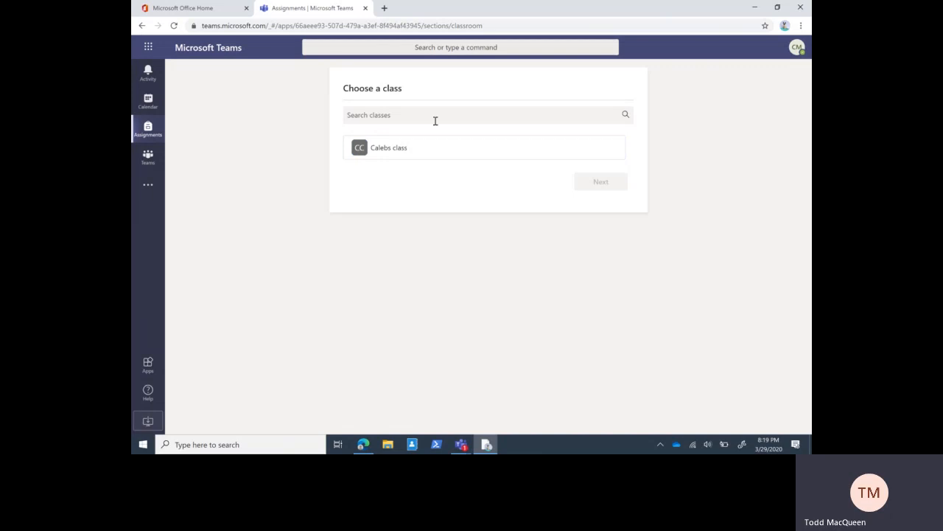
type("cal")
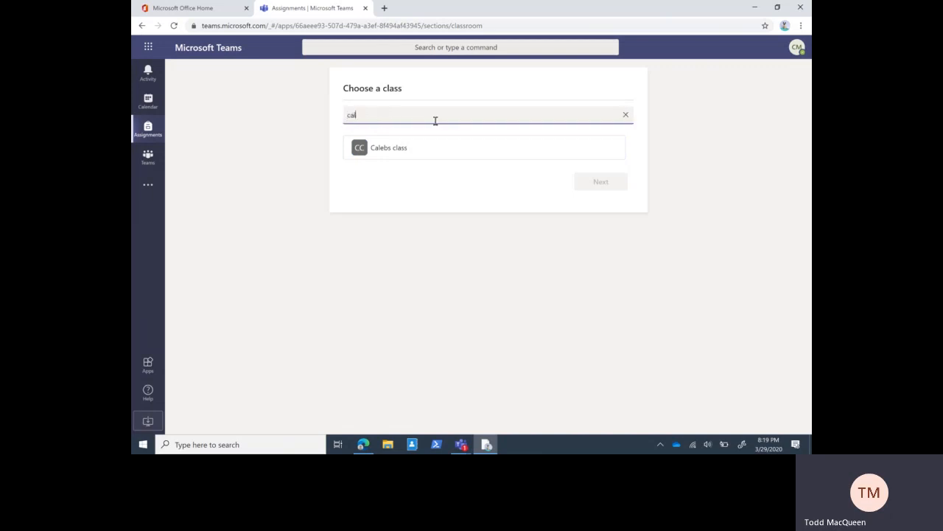
type("ebs")
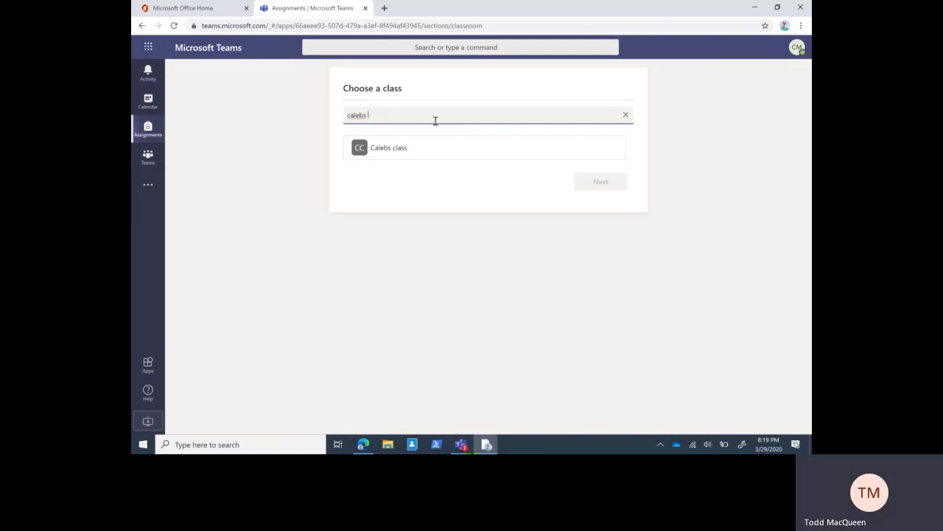
type("class")
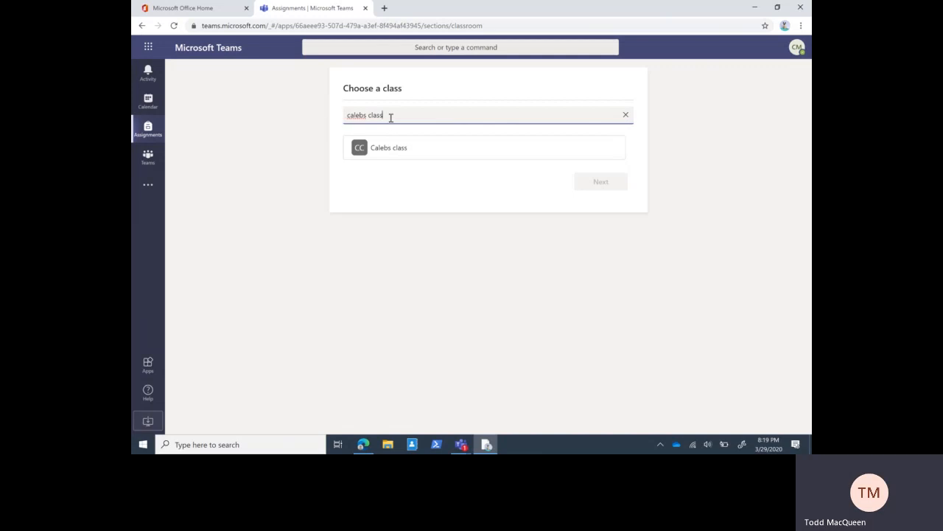
left_click(625, 115)
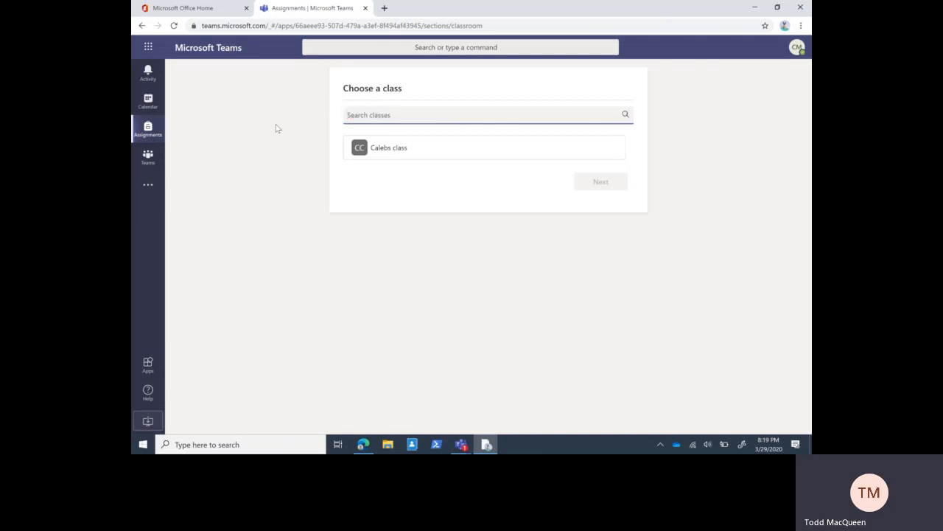
mouse_move(183, 186)
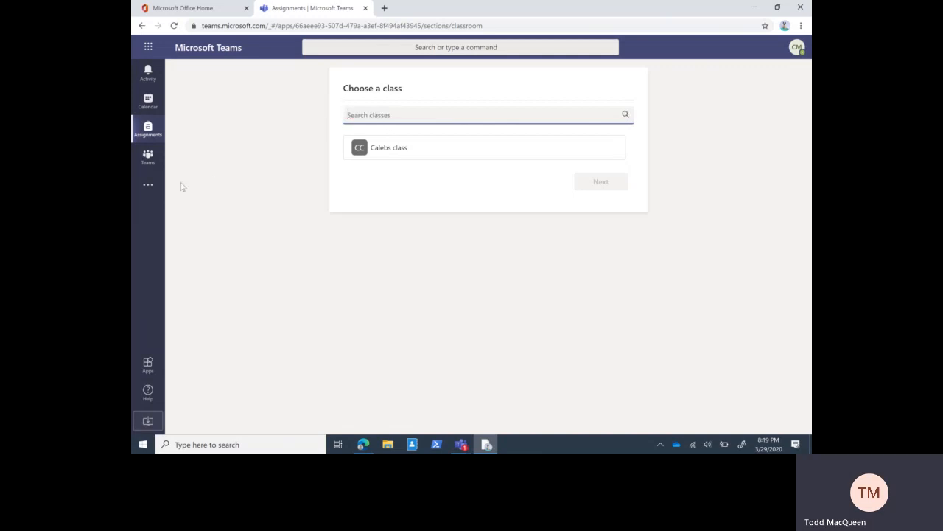
Step: Show the Calendar work week of March 30 to April 3, 2020
left_click(147, 102)
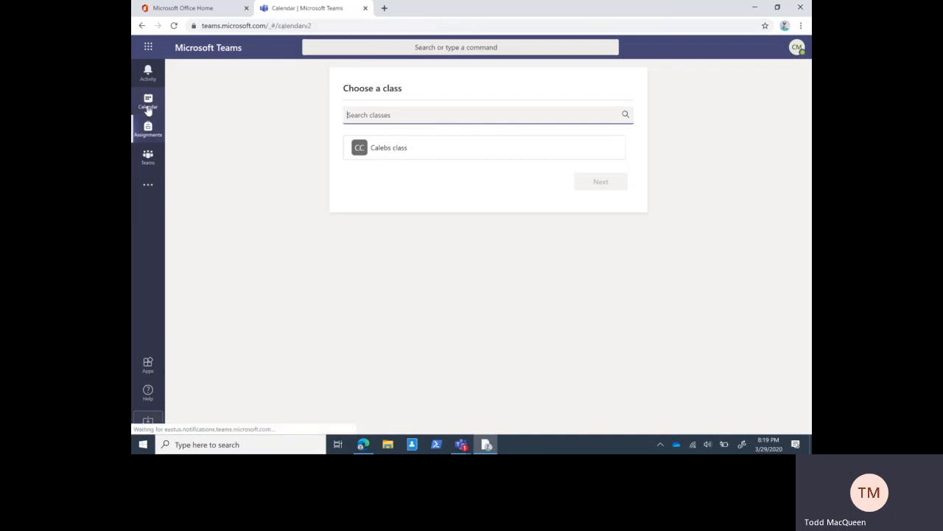
left_click(147, 104)
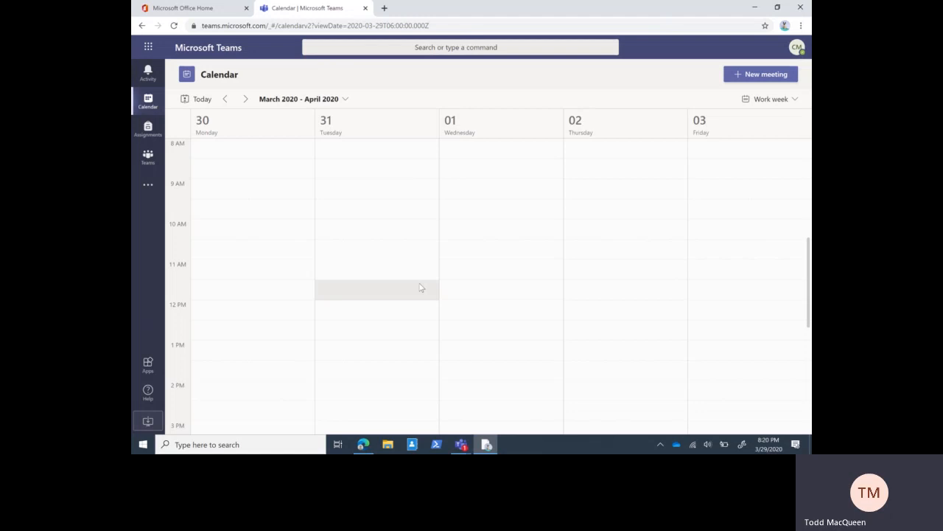
Step: Browse the activity feed of assignment mentions, then show the Office 365 app launcher
left_click(147, 74)
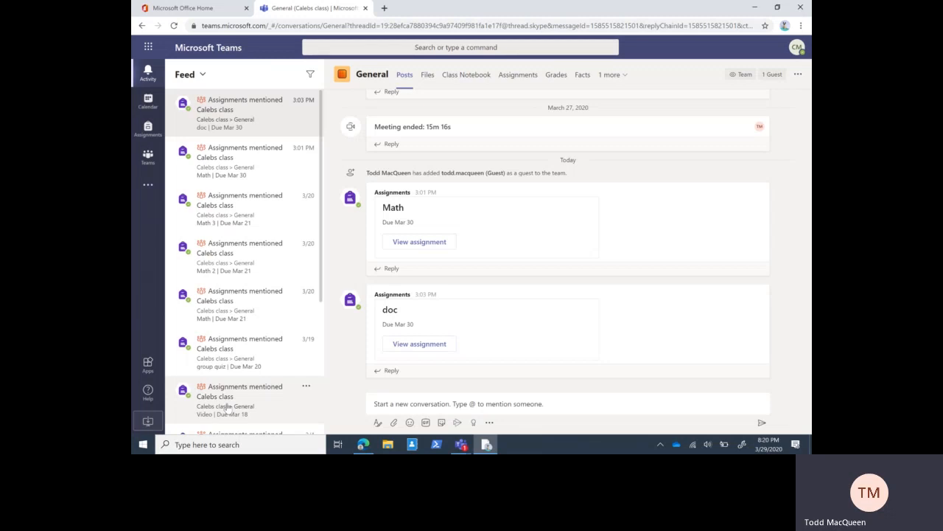
scroll("down", 3)
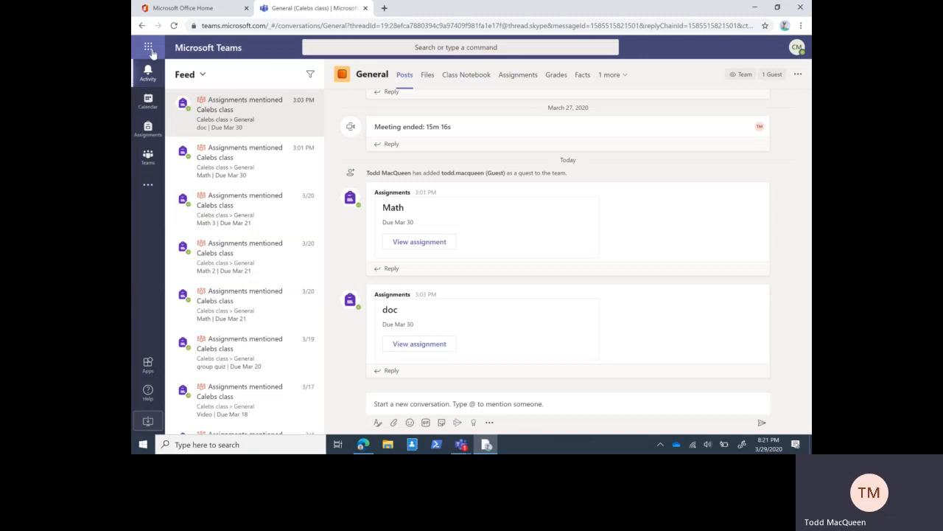
left_click(147, 47)
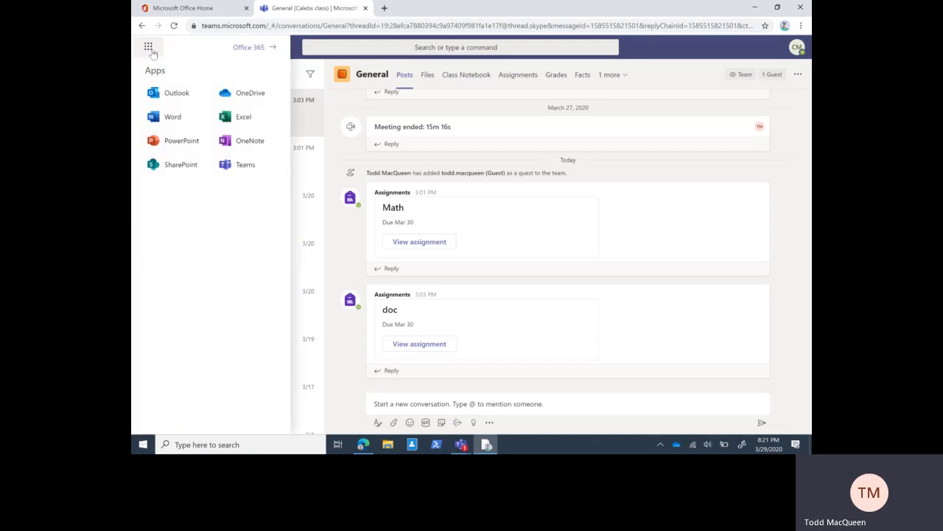
mouse_move(227, 192)
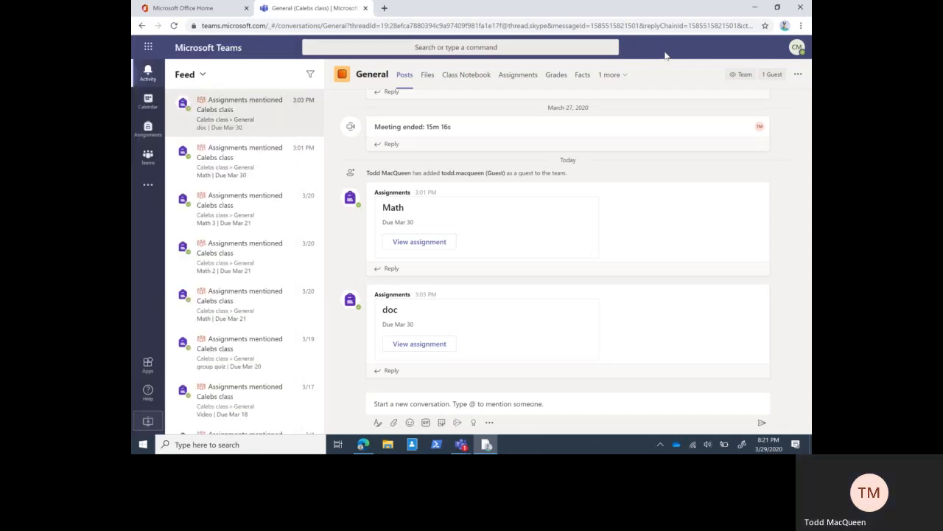
mouse_move(799, 46)
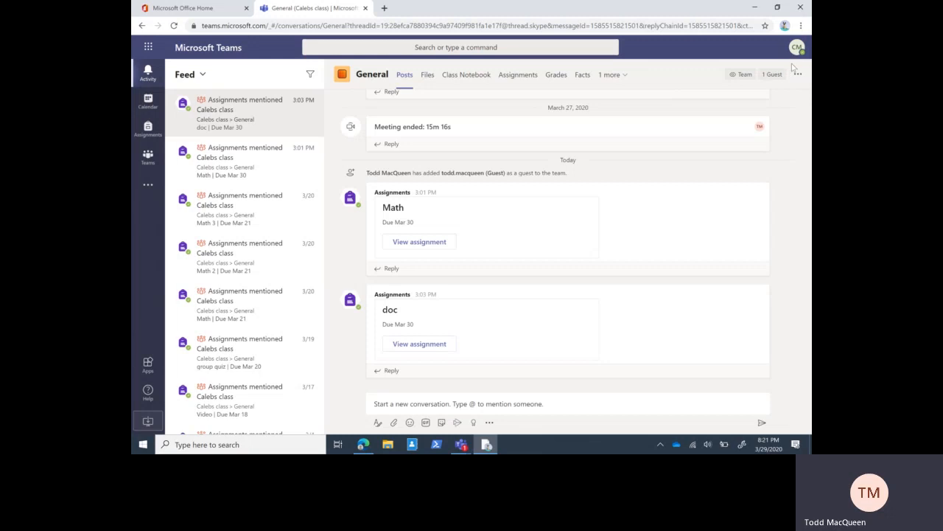
Step: Reach the Settings window's General page from the account menu
left_click(796, 47)
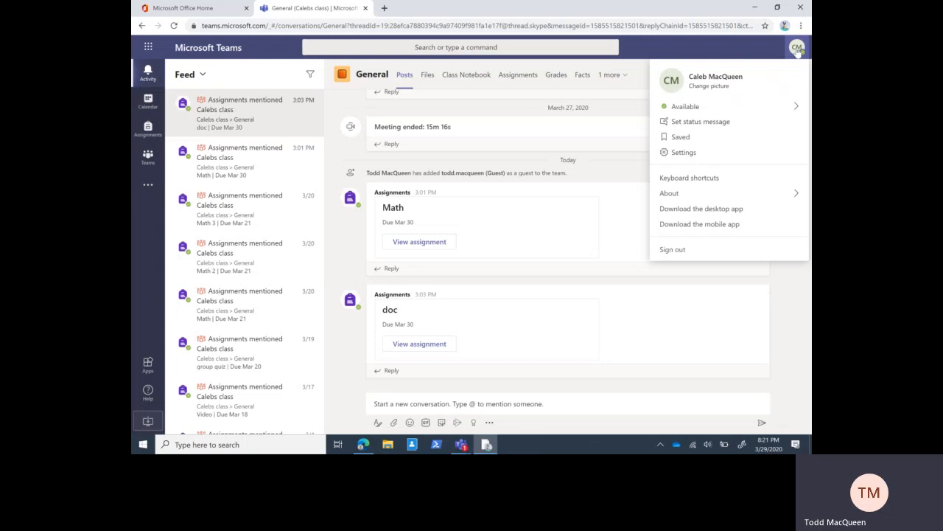
mouse_move(699, 141)
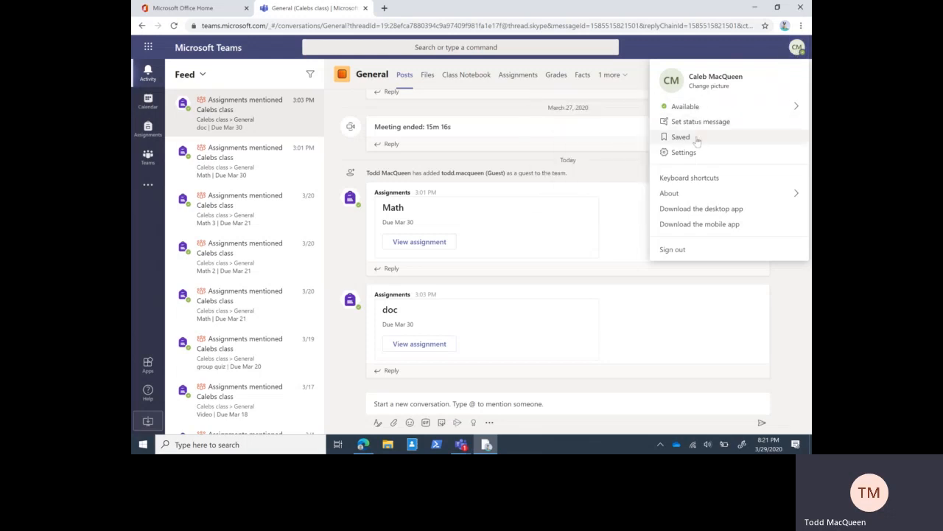
mouse_move(695, 155)
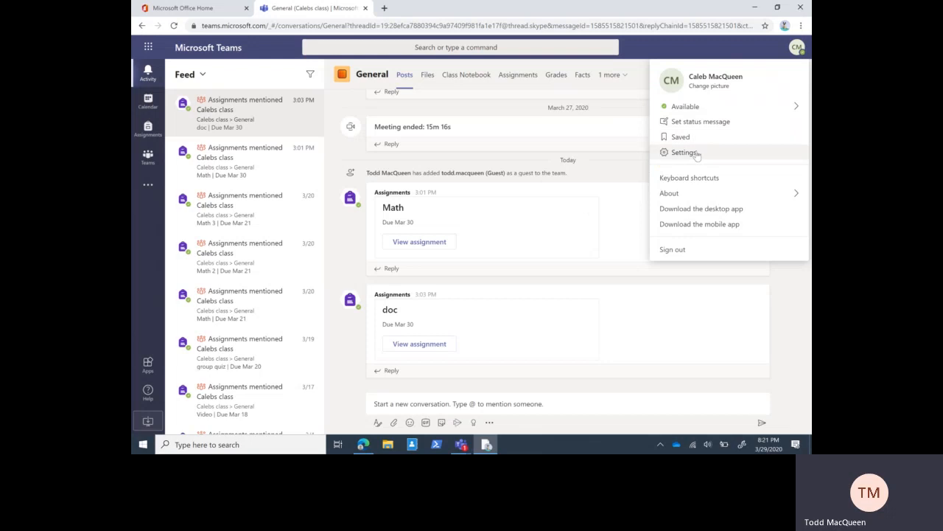
left_click(684, 156)
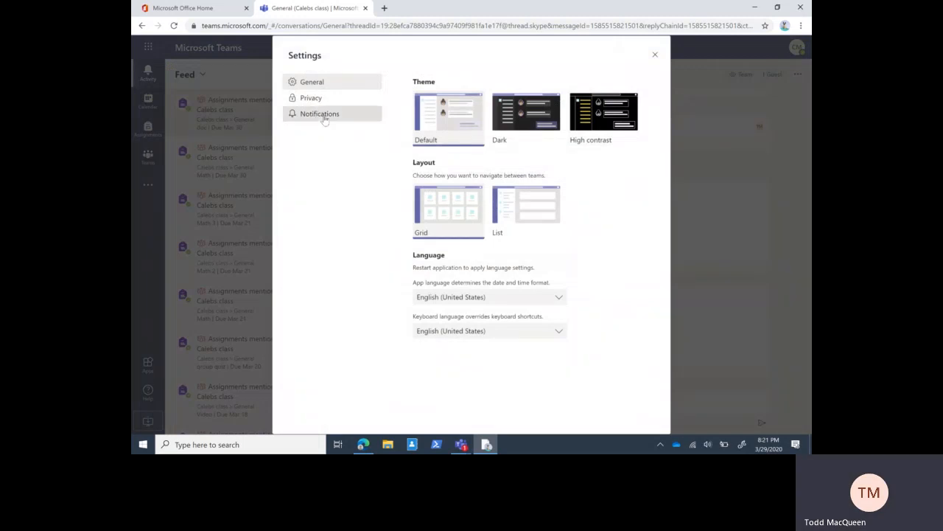
Step: On the Notifications page, keep personal mentions alerts as Banner and email
left_click(320, 113)
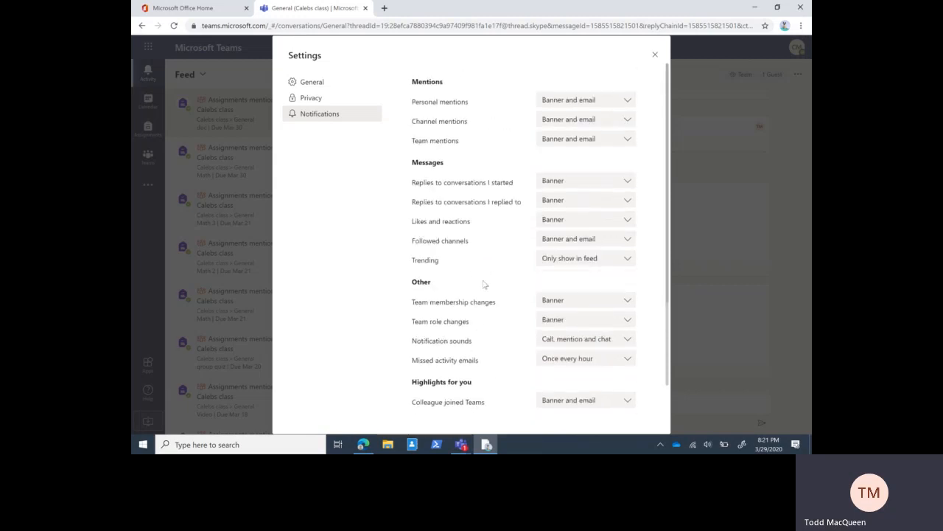
mouse_move(475, 107)
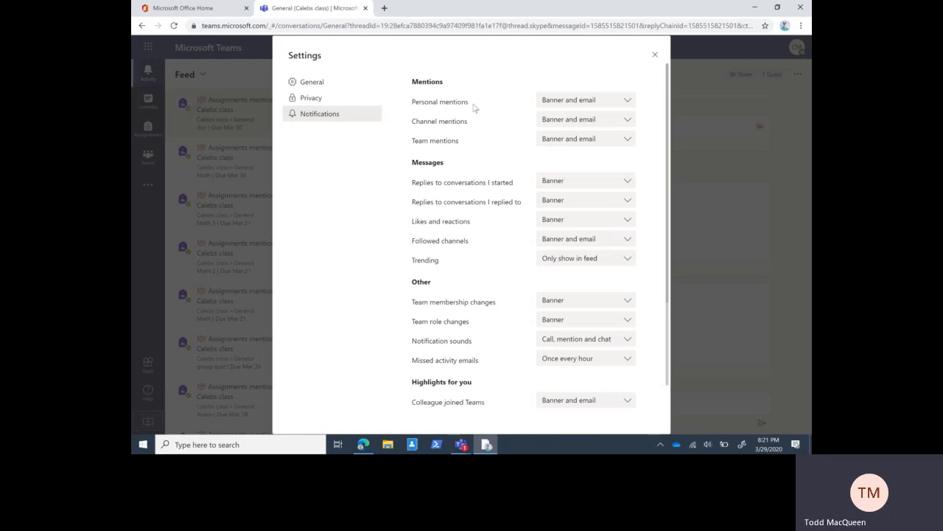
mouse_move(557, 101)
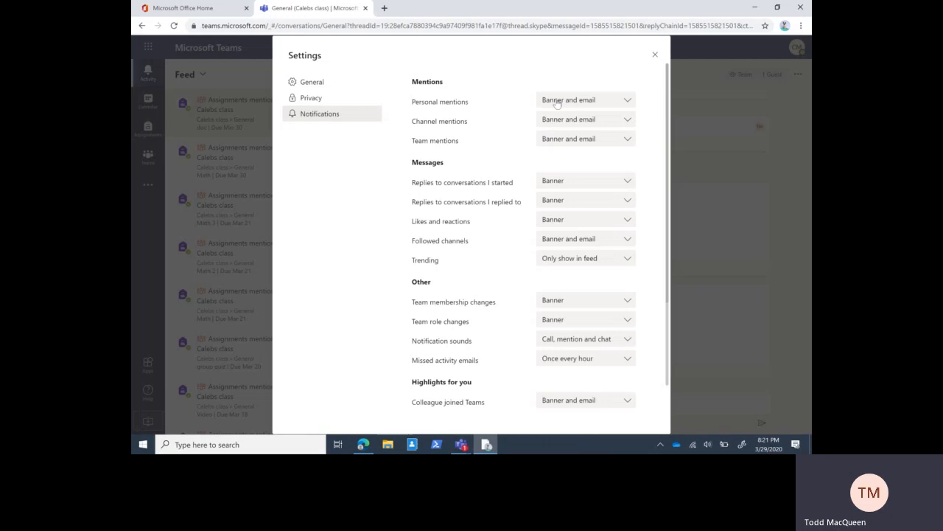
mouse_move(681, 434)
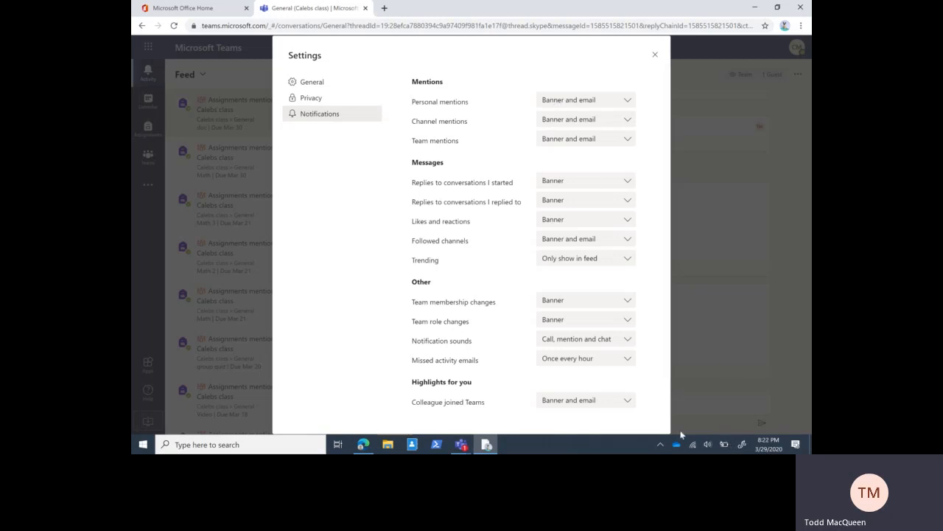
mouse_move(777, 401)
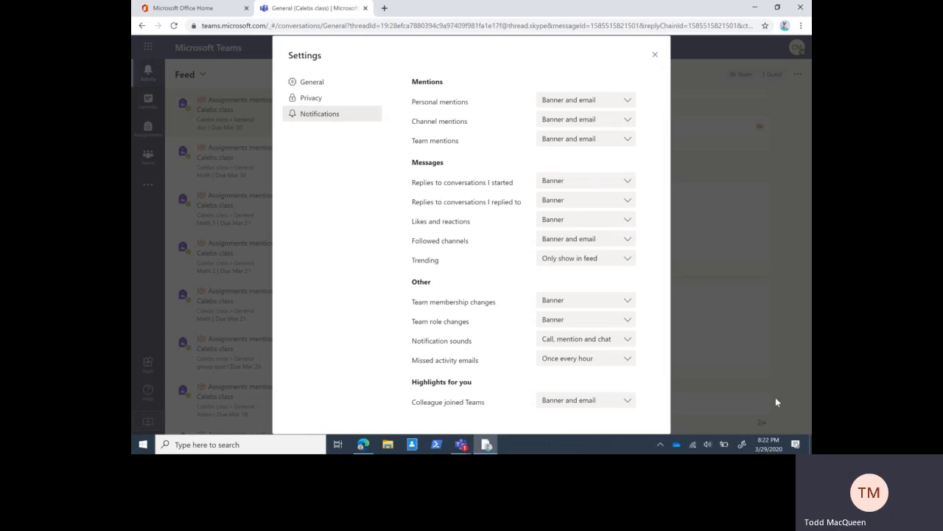
mouse_move(498, 224)
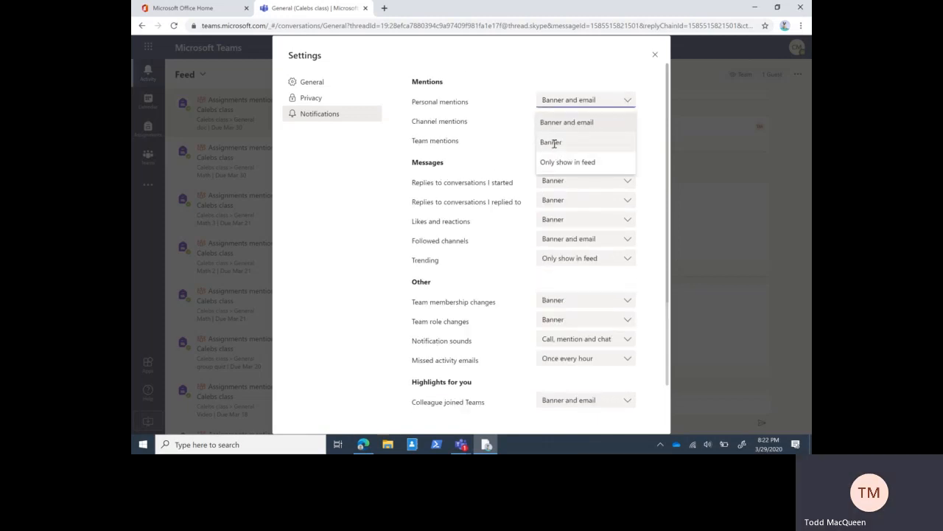
mouse_move(484, 192)
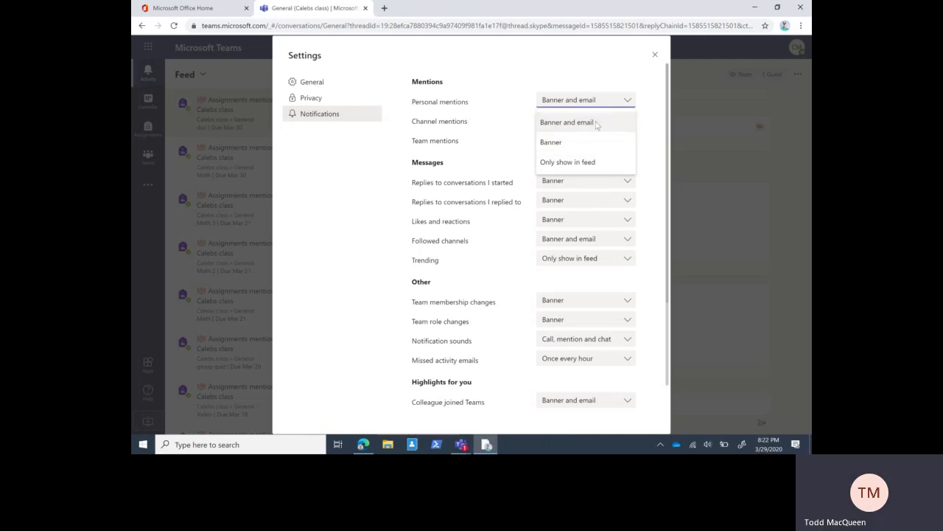
mouse_move(581, 124)
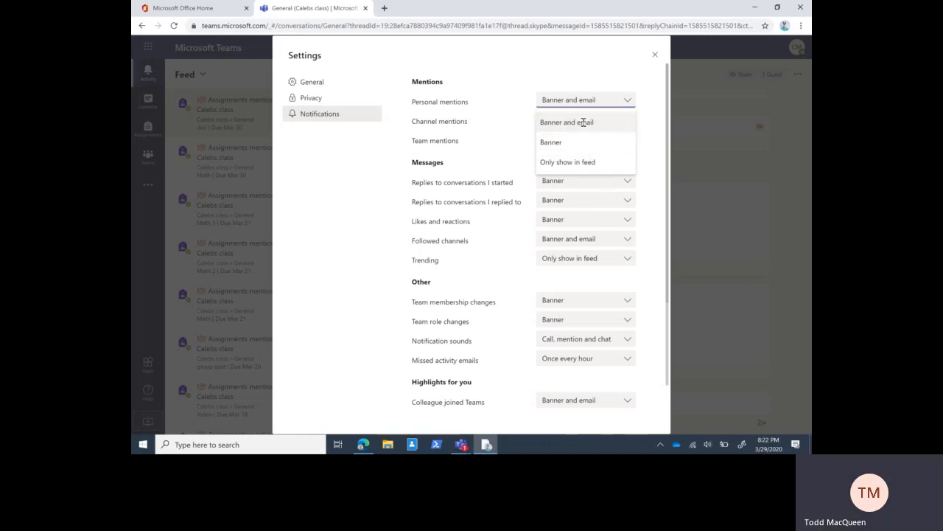
left_click(568, 121)
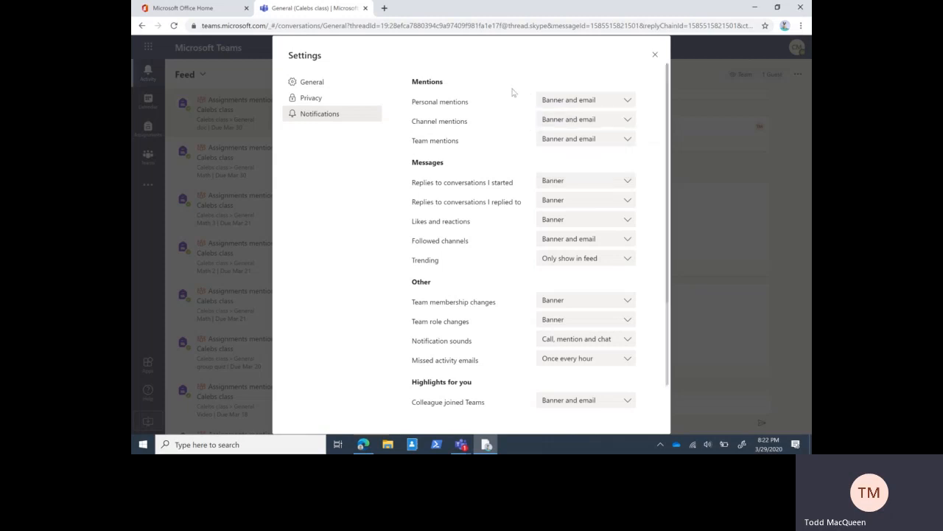
mouse_move(454, 105)
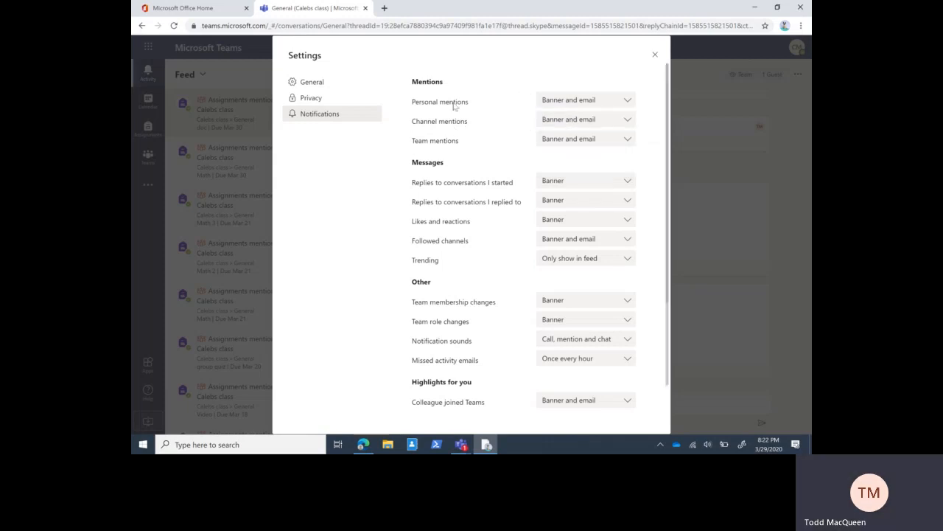
mouse_move(457, 82)
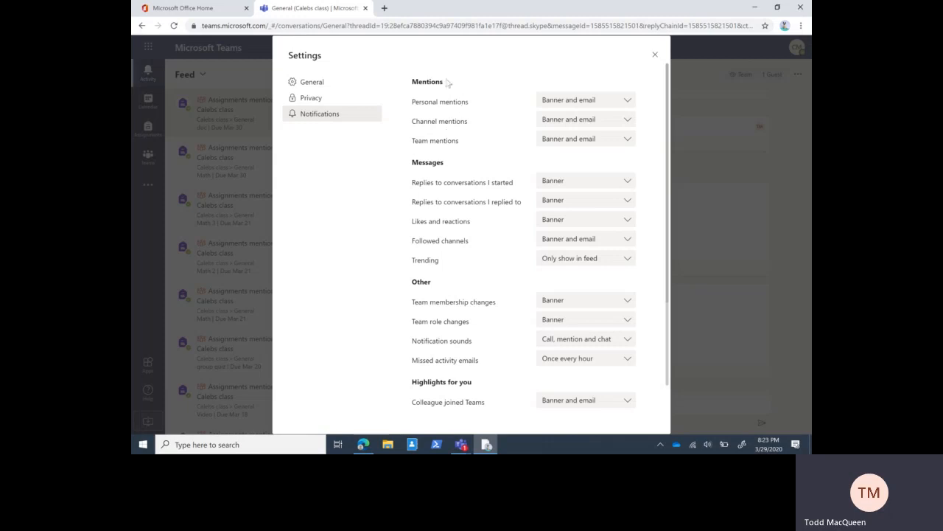
mouse_move(454, 147)
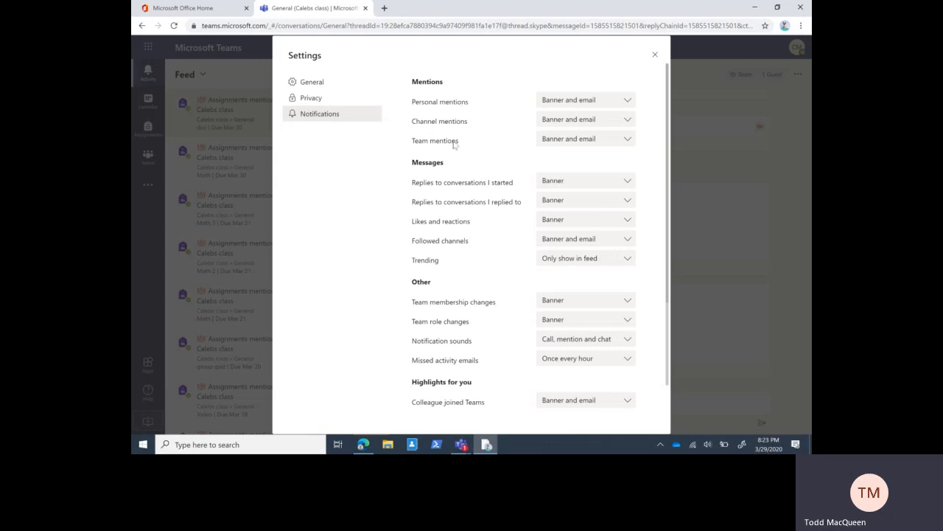
mouse_move(510, 146)
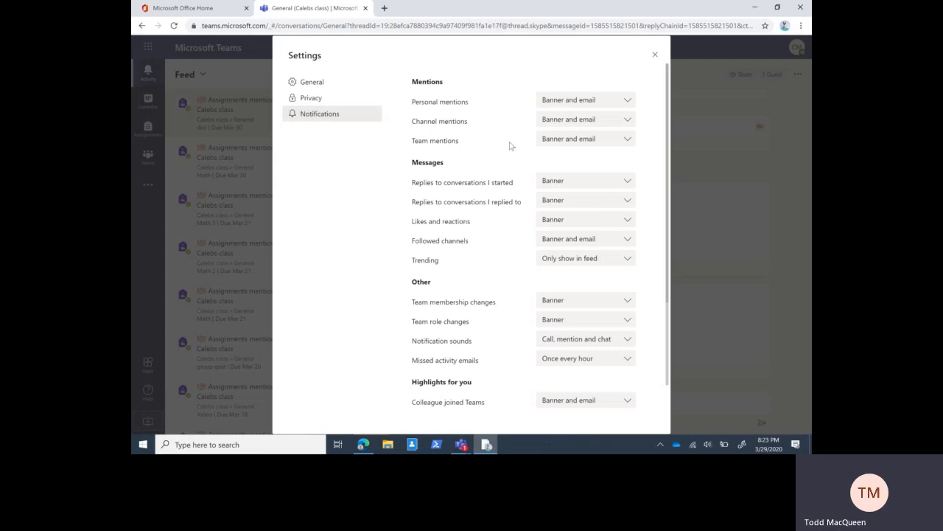
mouse_move(437, 164)
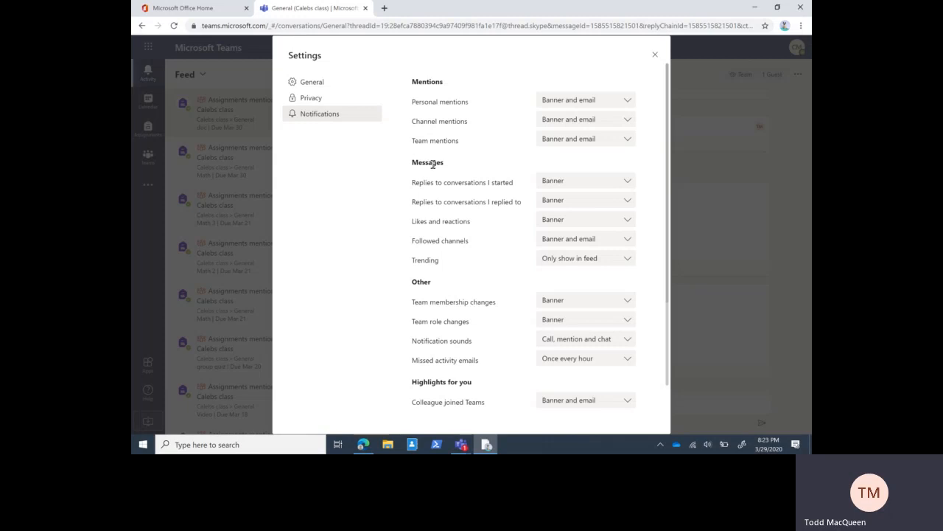
Step: Review the remaining notification options and close the Settings window
scroll("down", 3)
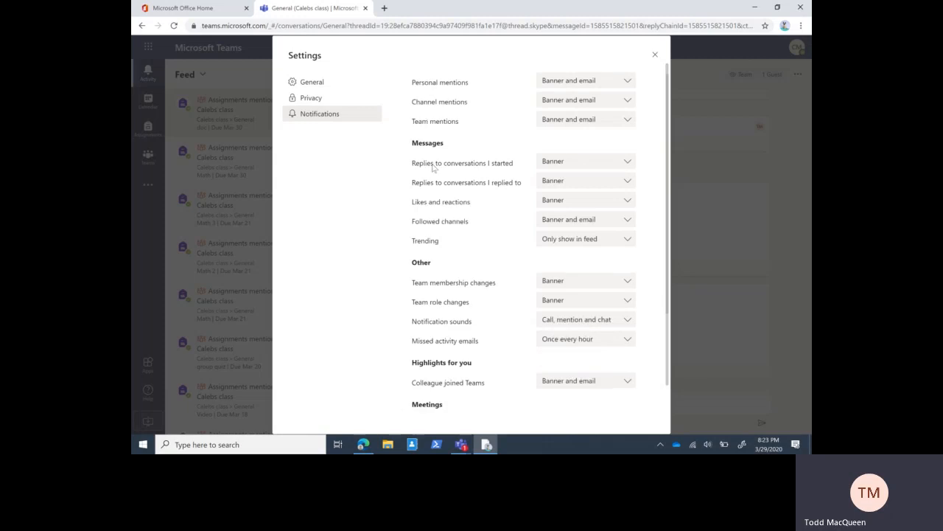
scroll("down", 3)
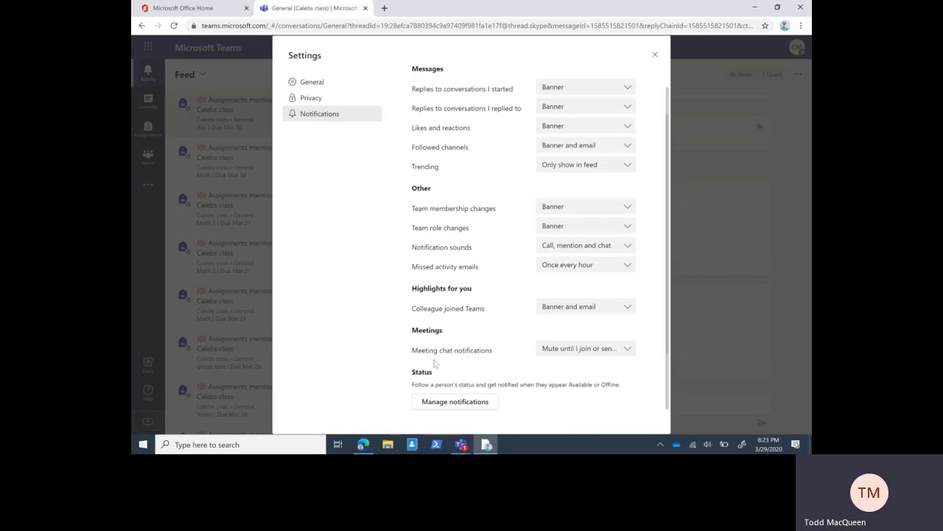
mouse_move(481, 360)
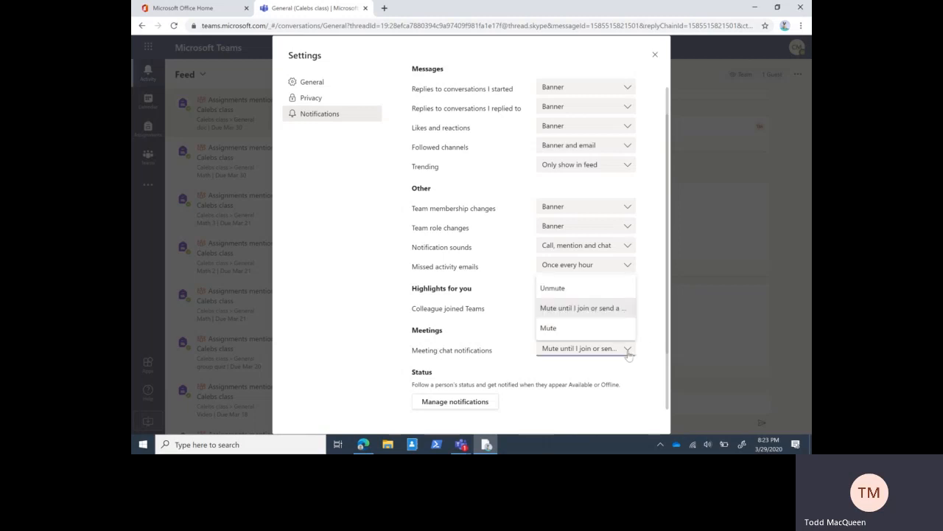
mouse_move(383, 336)
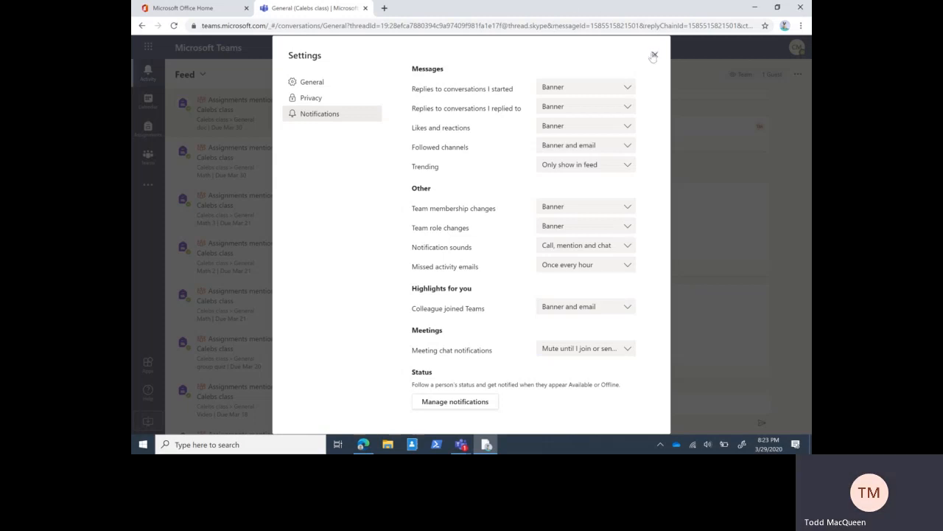
left_click(652, 56)
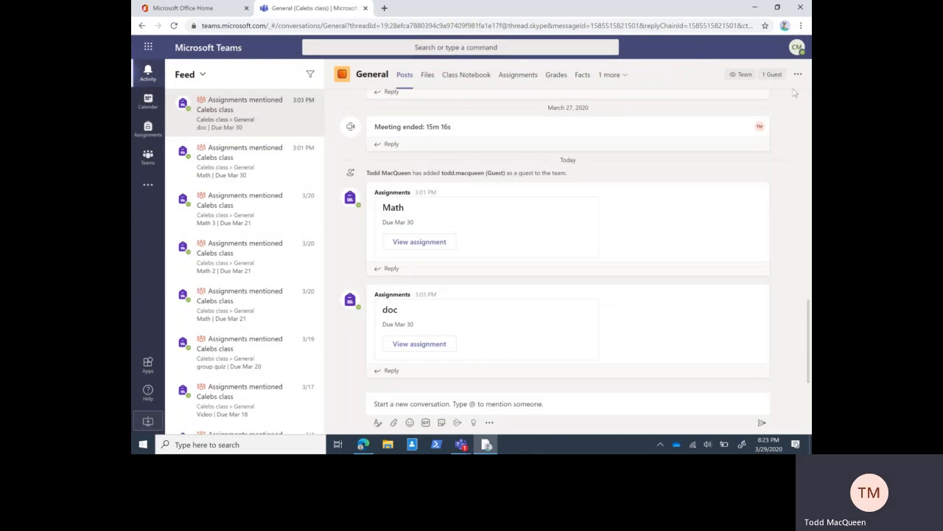
Step: Open Calebs class from the teams grid and scroll through its General channel posts
left_click(802, 74)
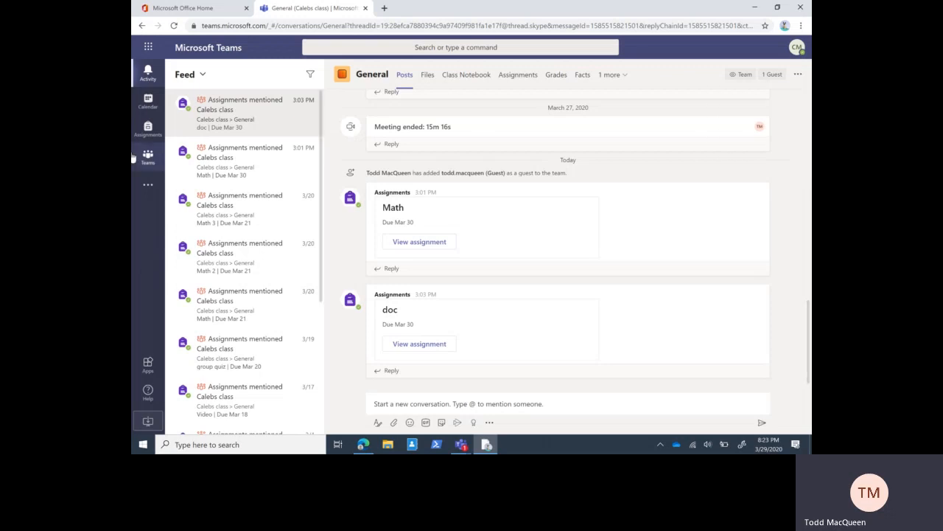
left_click(147, 156)
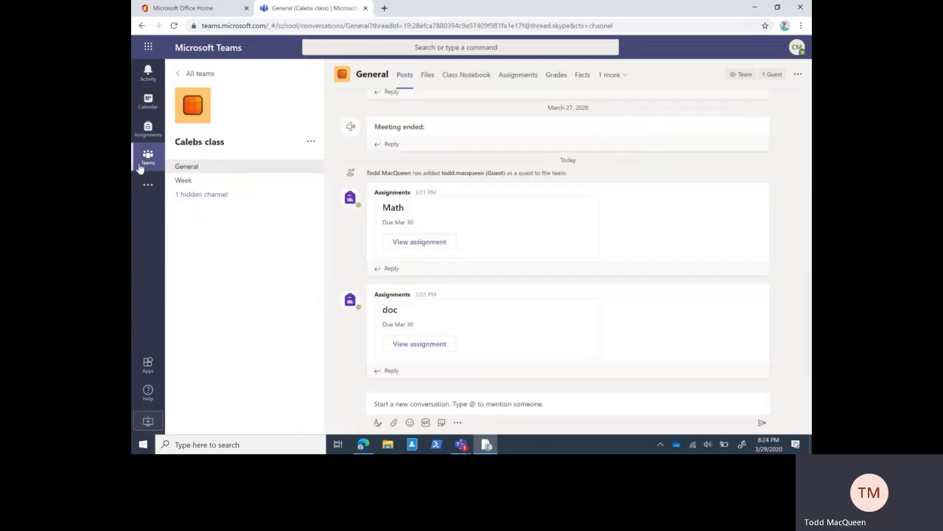
left_click(147, 154)
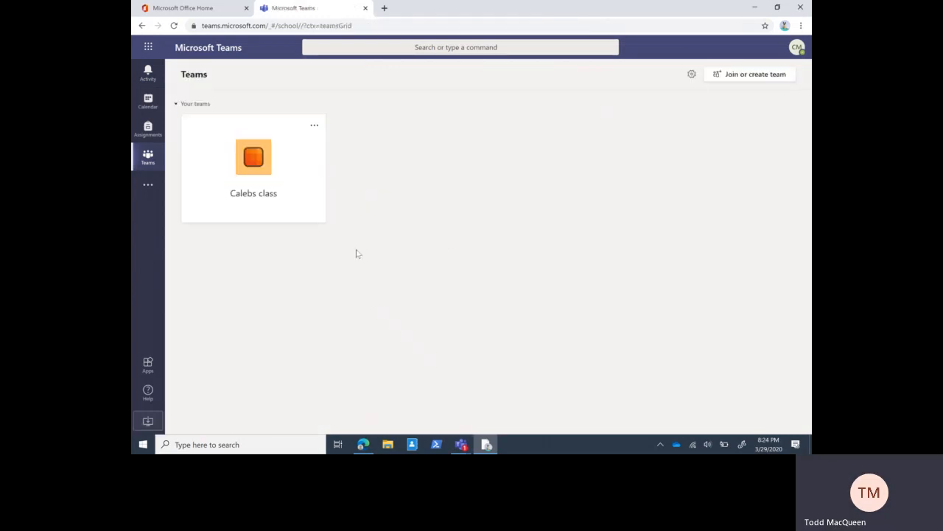
left_click(253, 156)
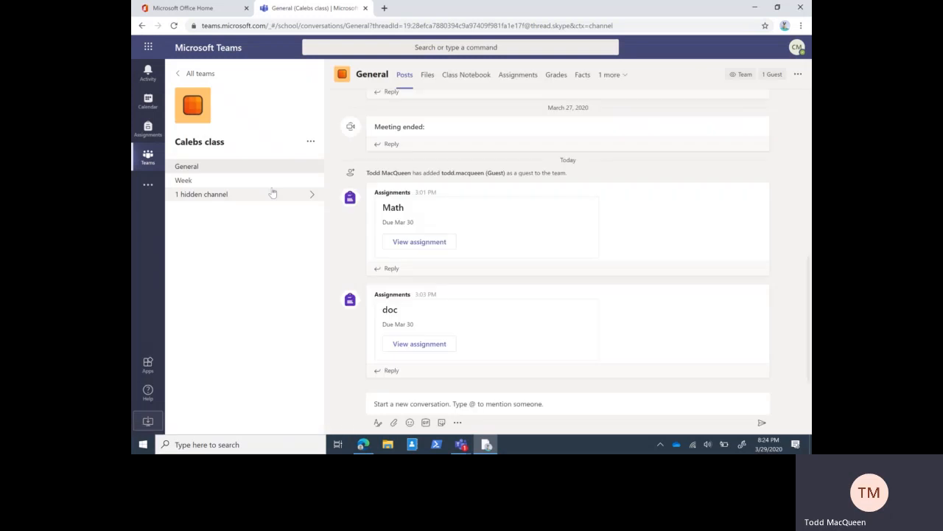
mouse_move(267, 194)
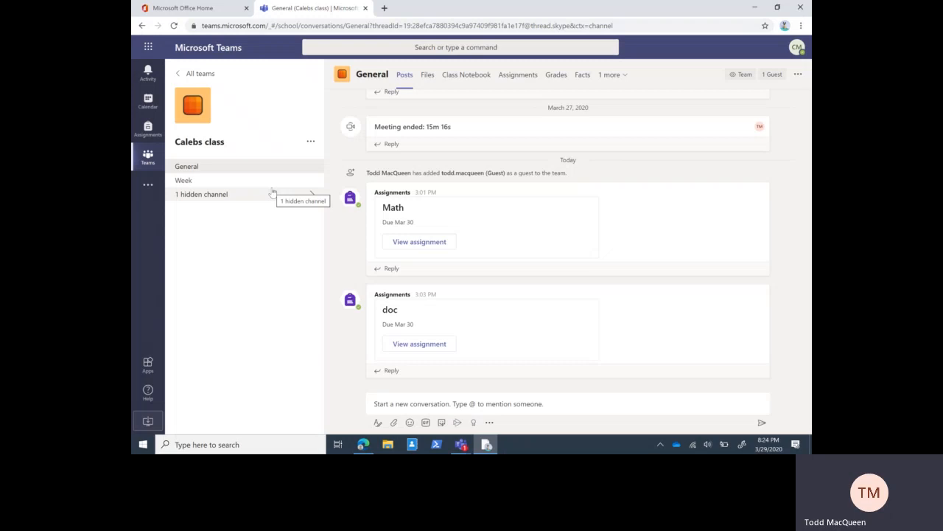
mouse_move(472, 163)
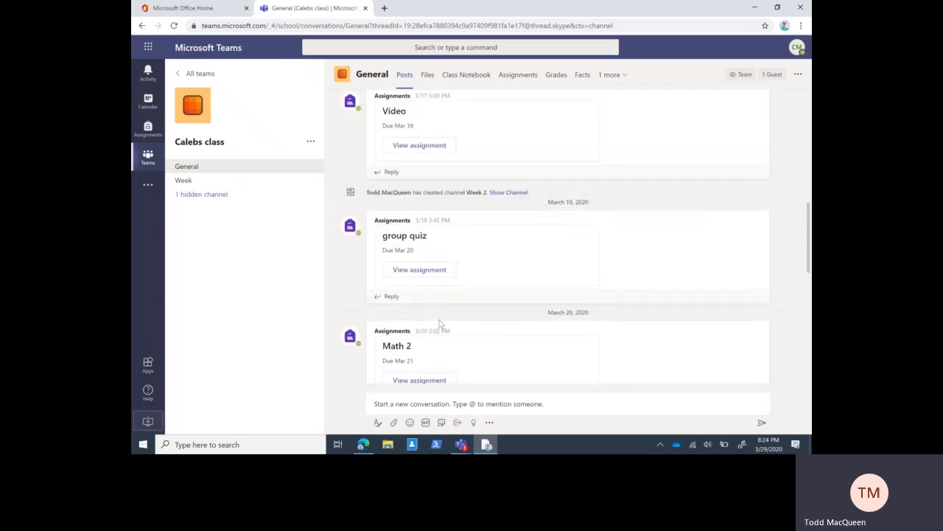
scroll("up", 3)
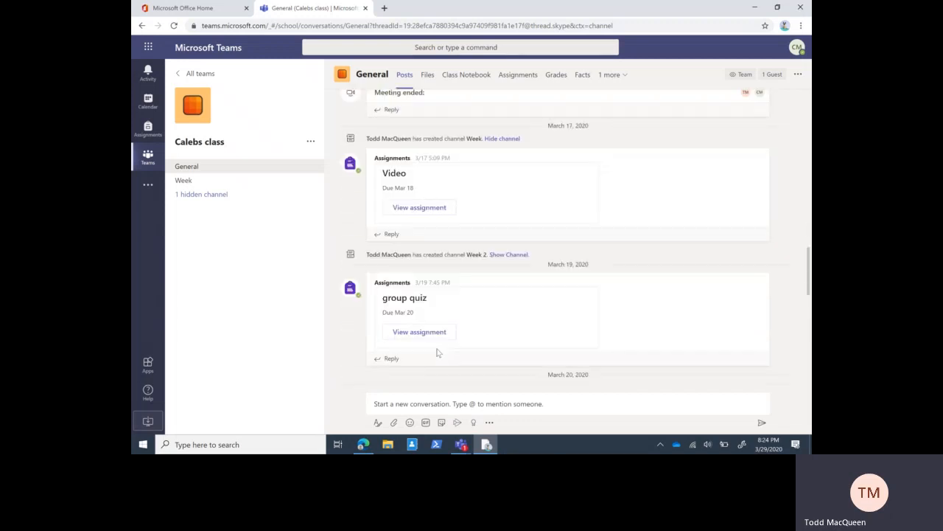
mouse_move(487, 207)
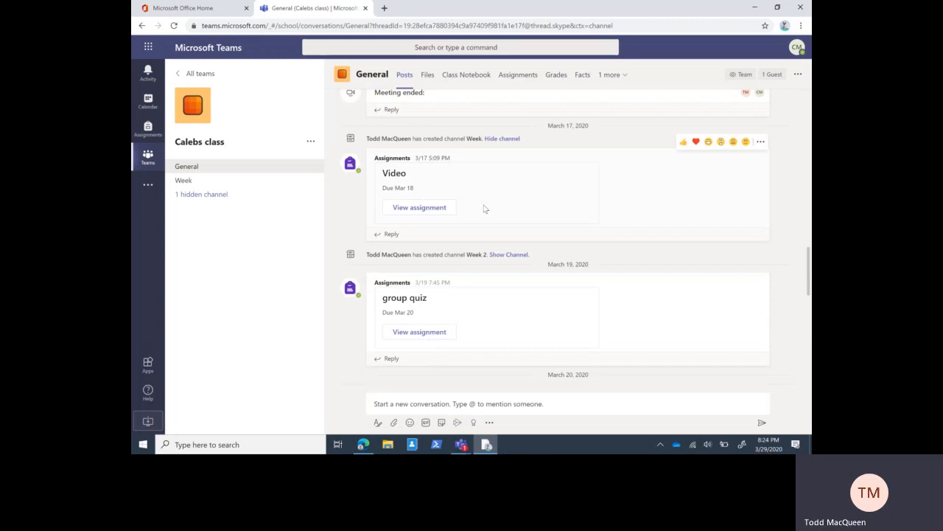
mouse_move(492, 221)
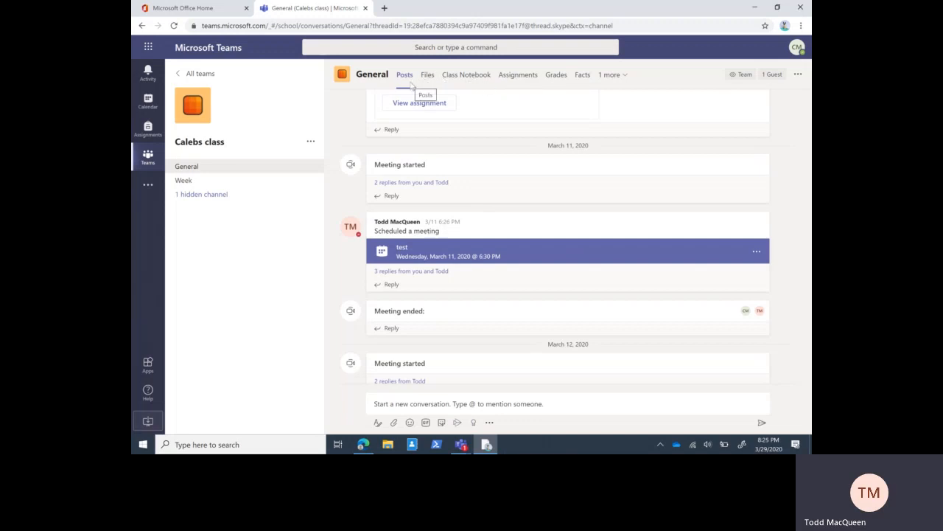
mouse_move(493, 94)
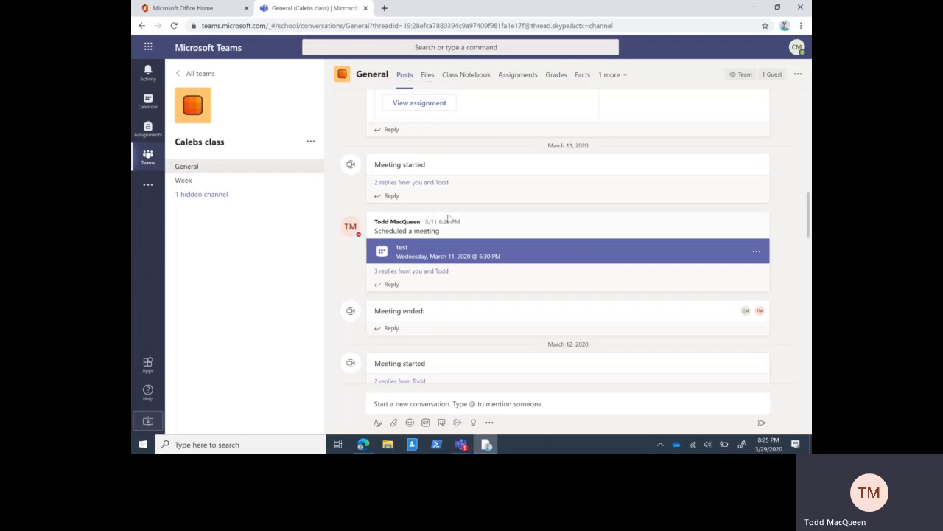
scroll("down", 3)
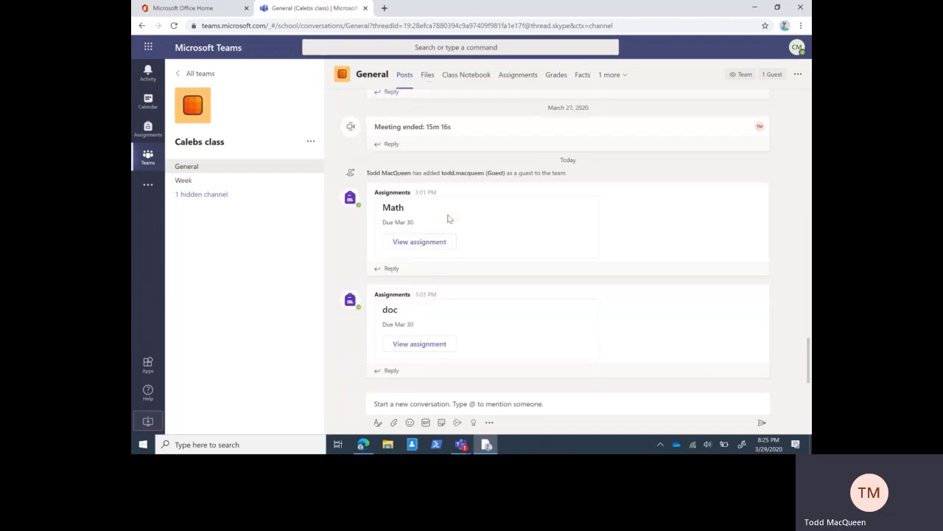
Step: Show the General channel's Files, listing the Class Materials folder and lockown test document
left_click(427, 74)
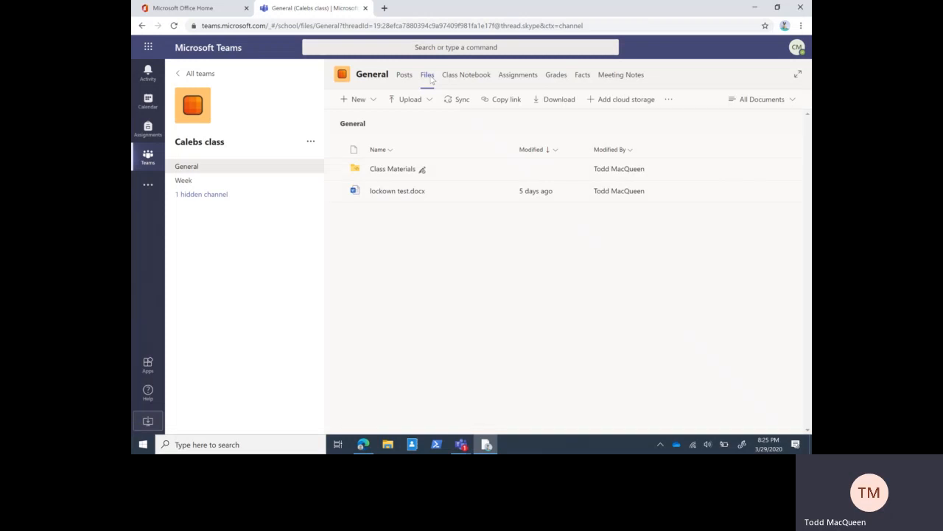
mouse_move(416, 286)
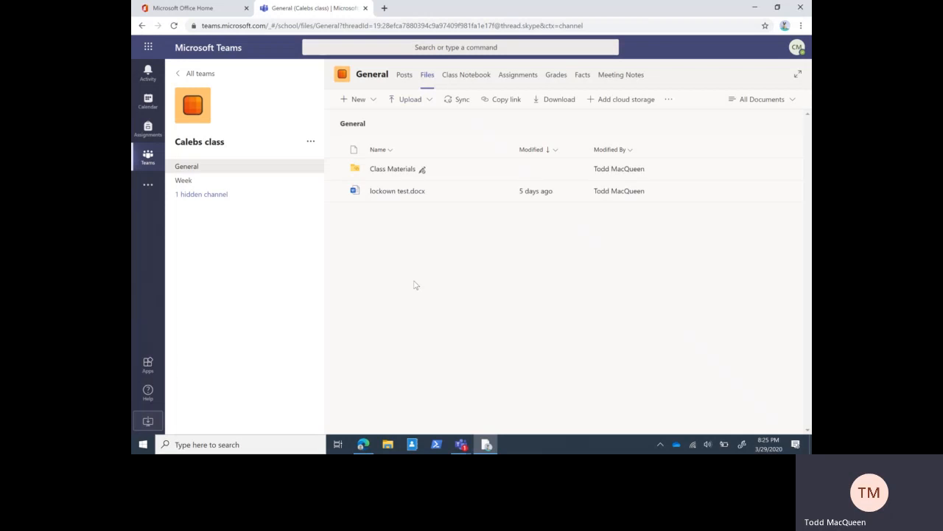
mouse_move(393, 168)
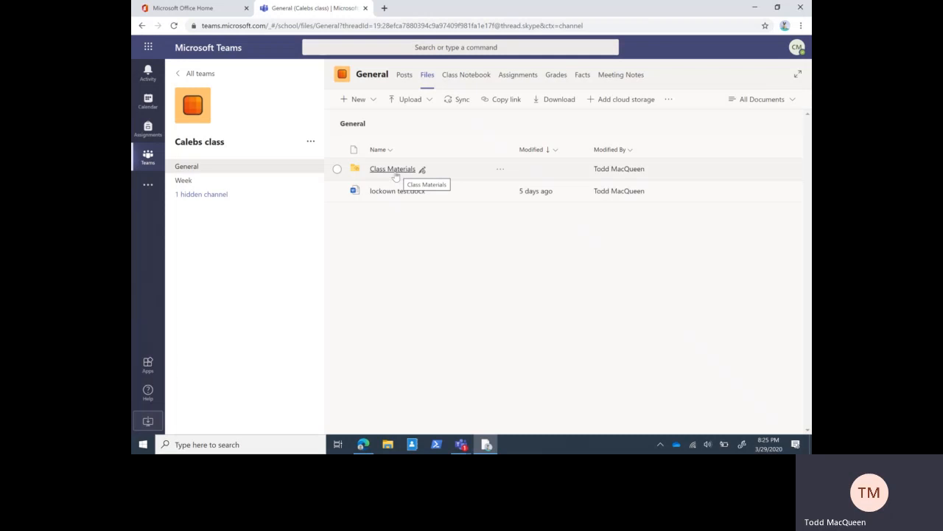
mouse_move(528, 256)
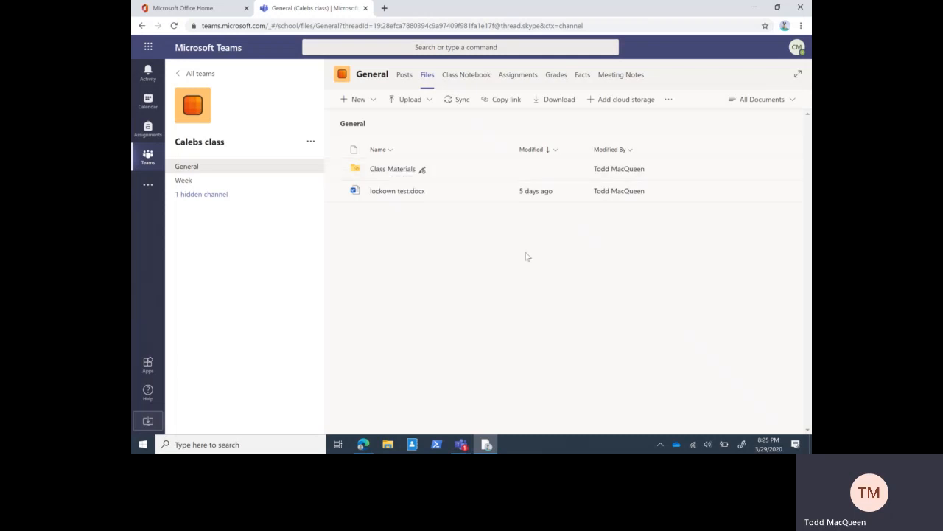
mouse_move(466, 73)
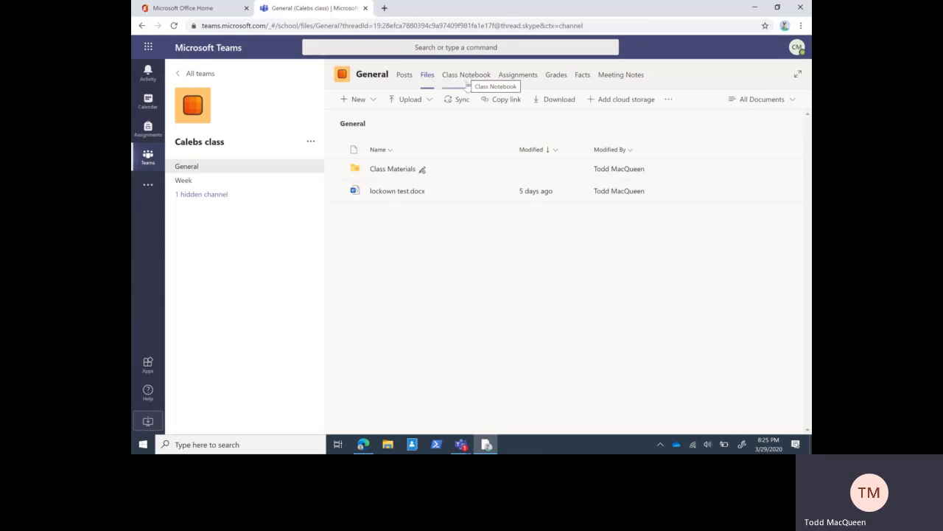
mouse_move(528, 85)
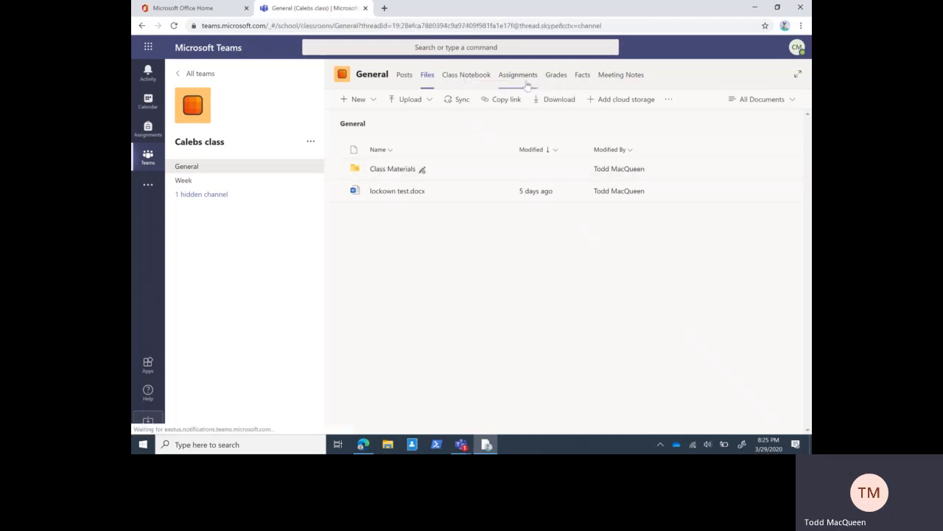
Step: Show the class assignments with the Completed list expanded below the upcoming ones
left_click(519, 74)
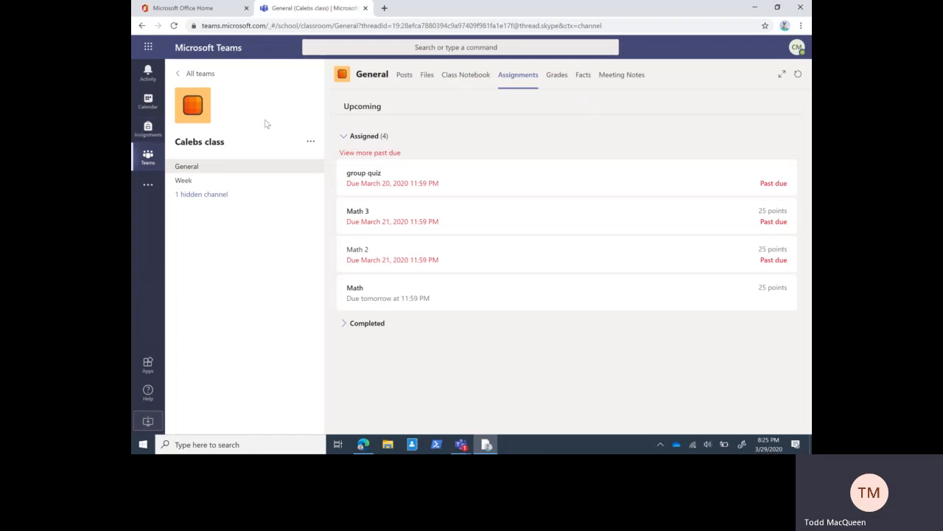
mouse_move(513, 193)
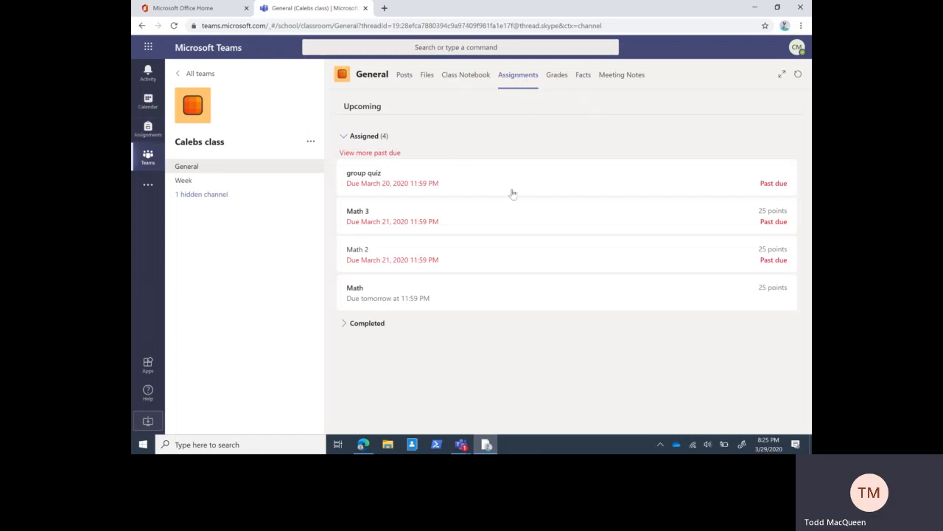
mouse_move(495, 304)
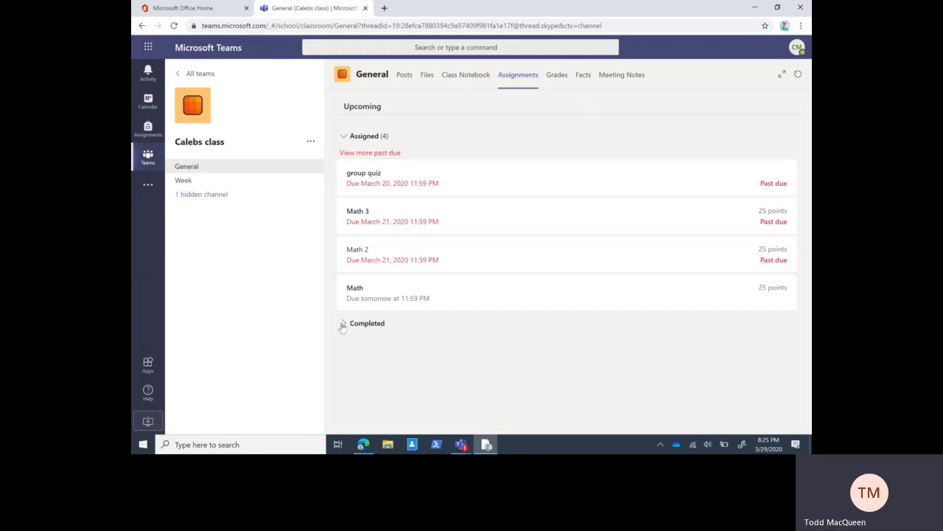
left_click(342, 324)
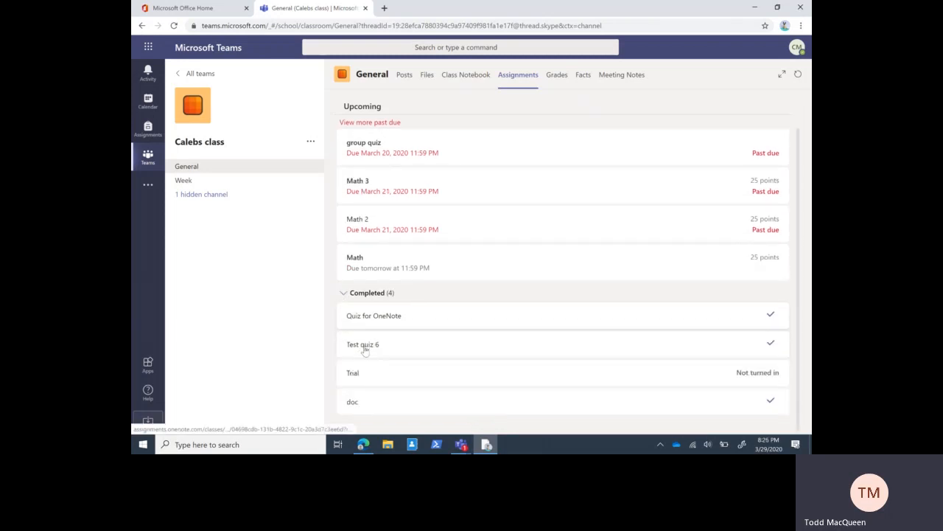
mouse_move(634, 277)
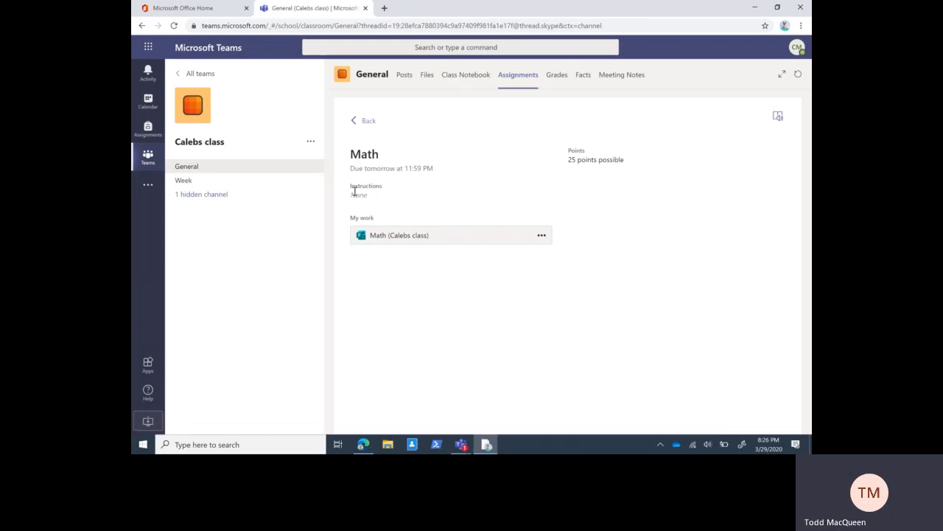
mouse_move(475, 239)
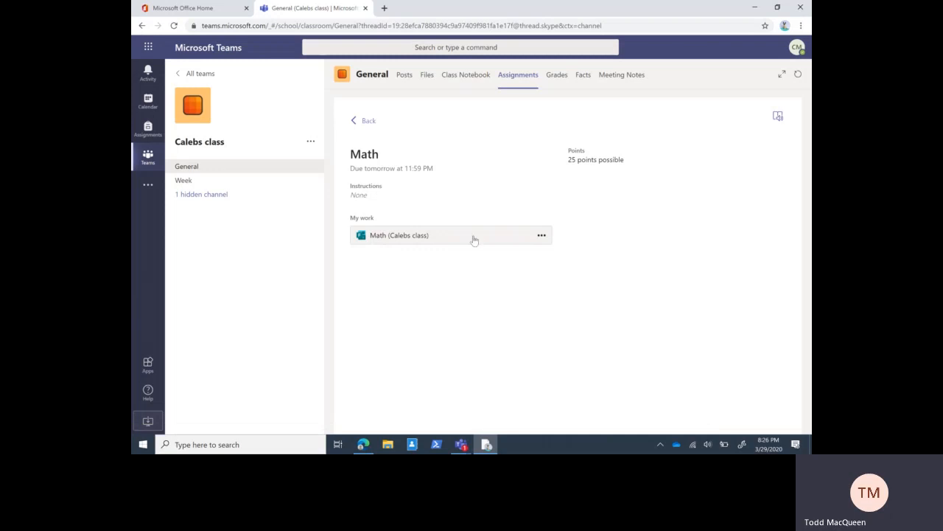
mouse_move(413, 242)
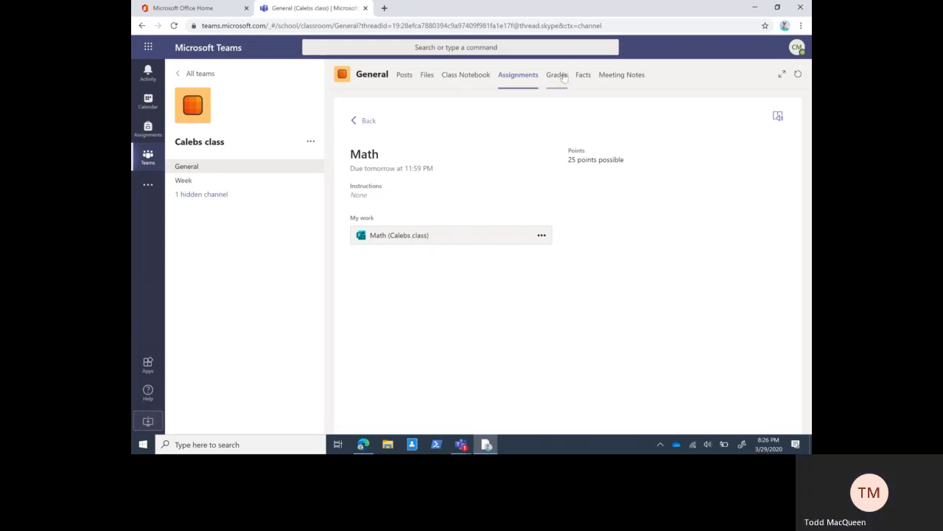
left_click(554, 74)
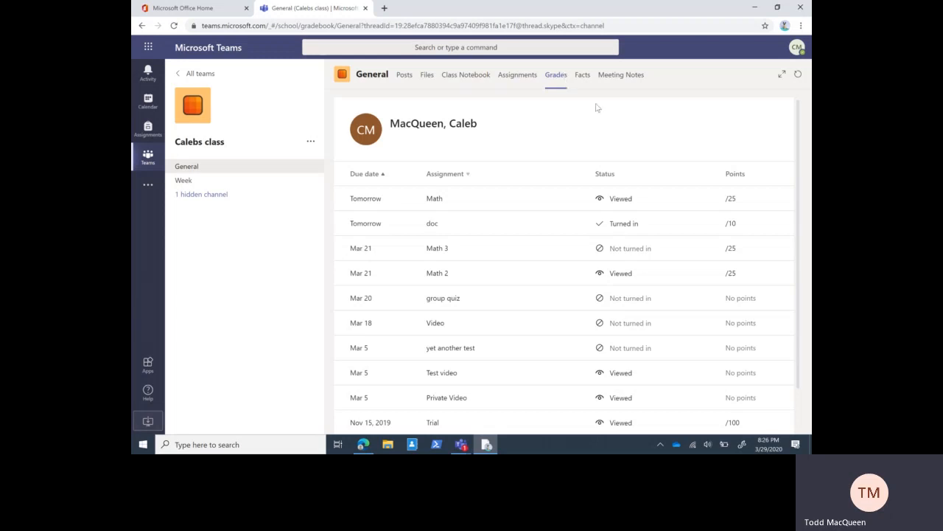
mouse_move(623, 83)
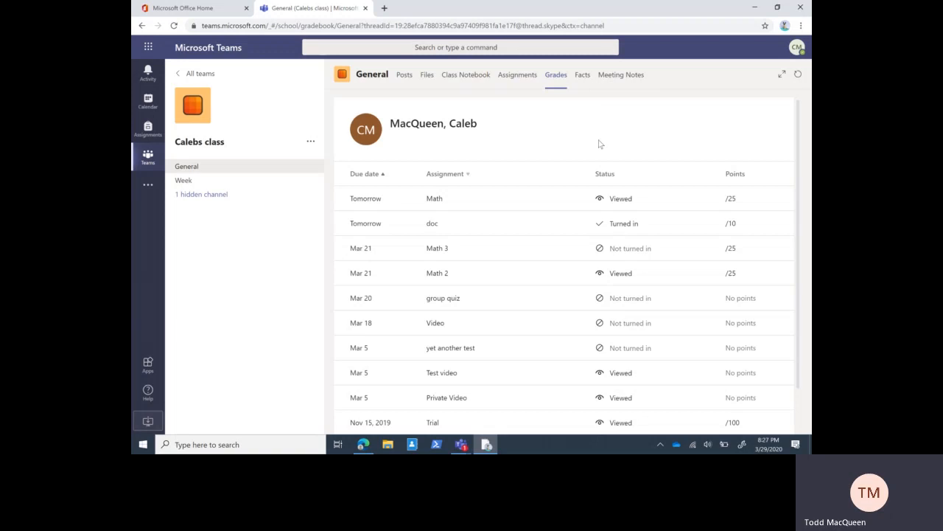
mouse_move(607, 84)
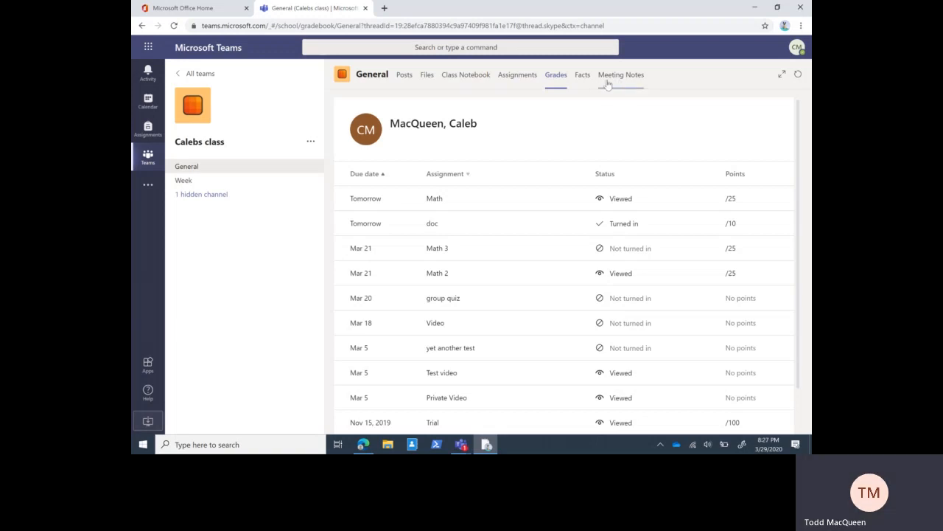
mouse_move(592, 82)
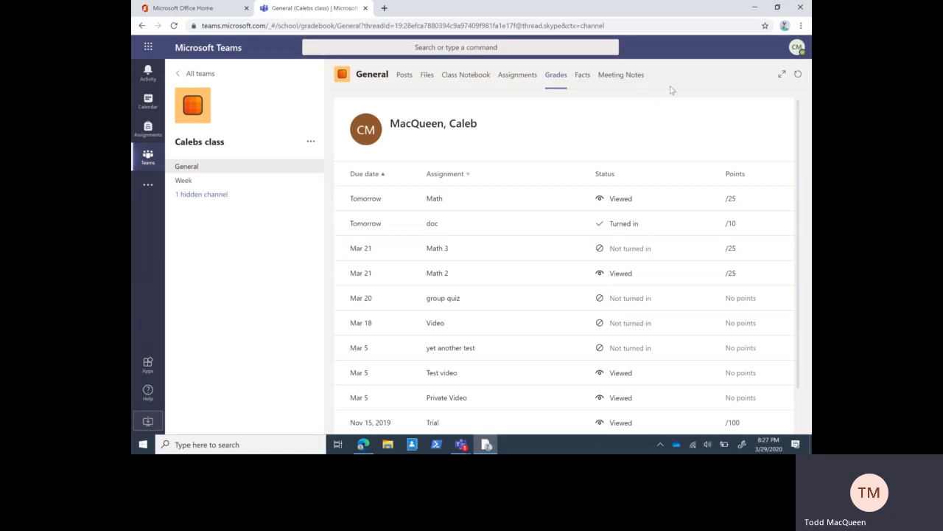
mouse_move(656, 76)
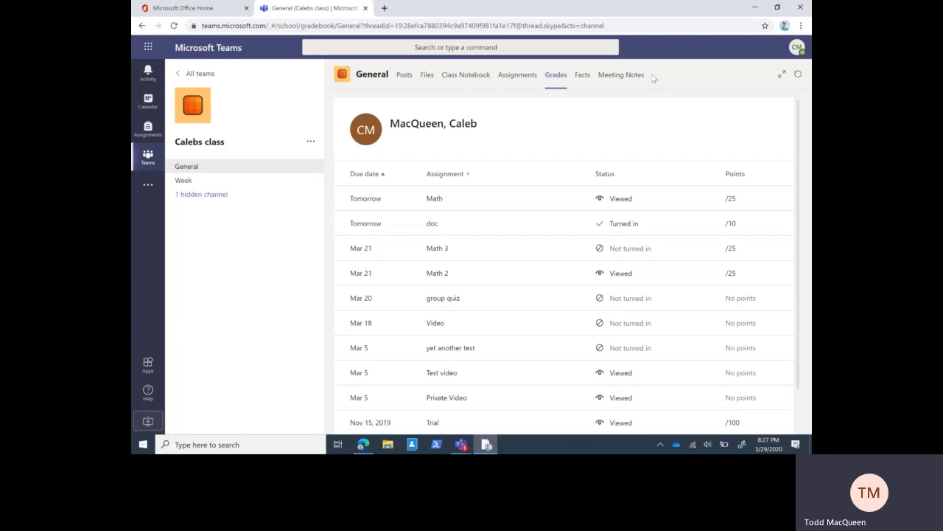
mouse_move(268, 180)
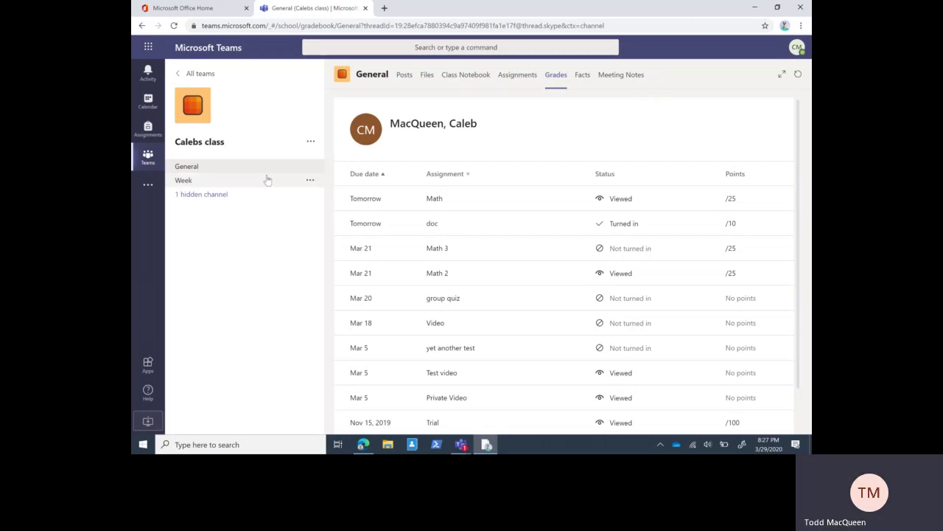
mouse_move(189, 171)
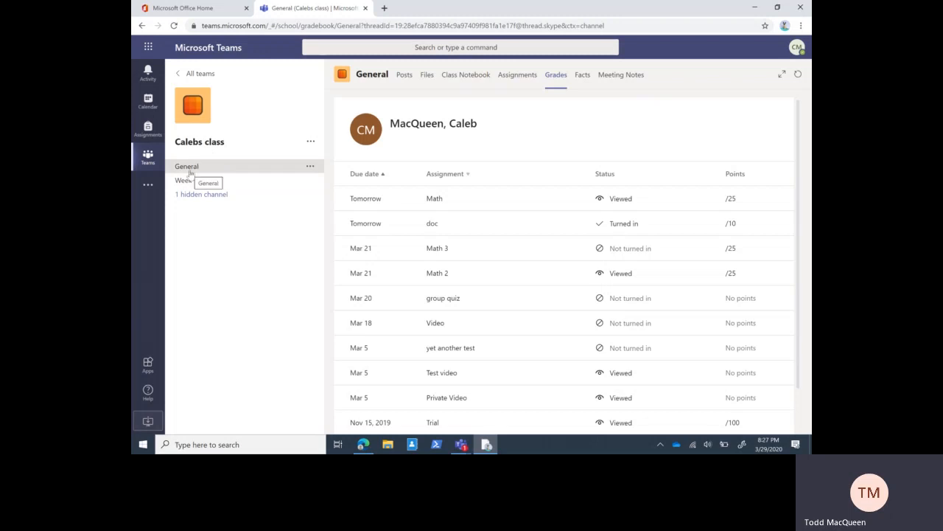
Step: Return to General posts and unhide the Week 2 channel in Calebs class
left_click(404, 74)
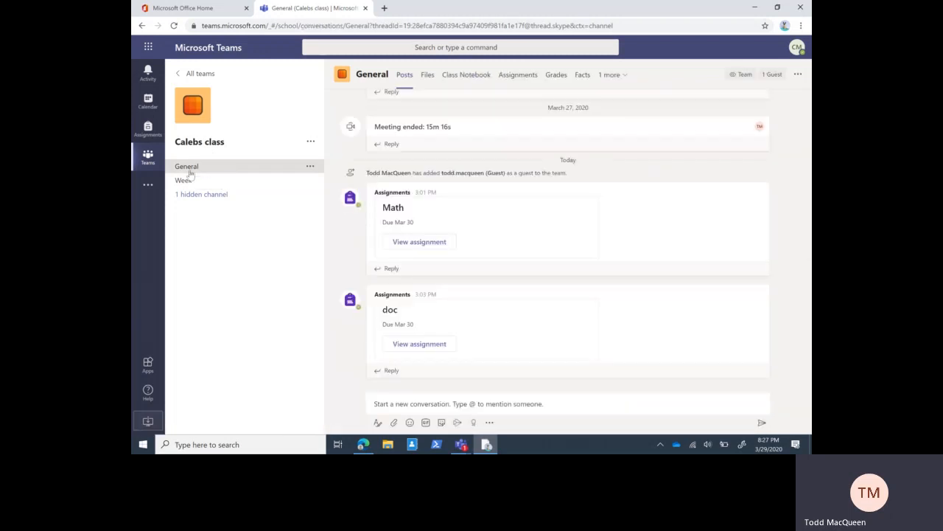
mouse_move(200, 141)
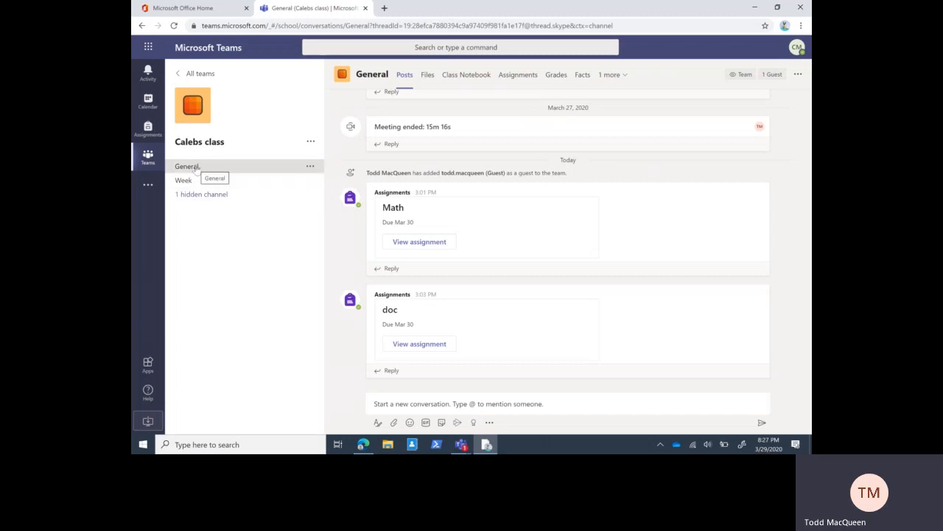
mouse_move(183, 180)
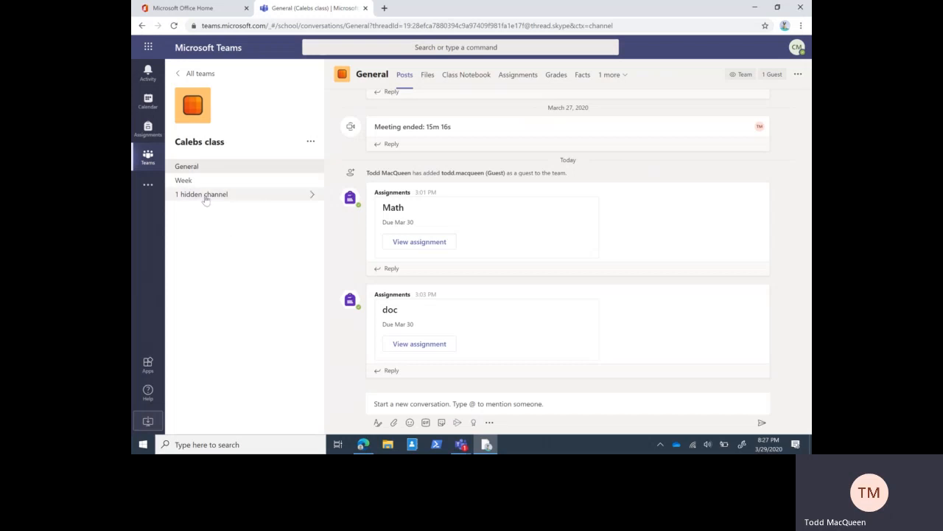
mouse_move(312, 197)
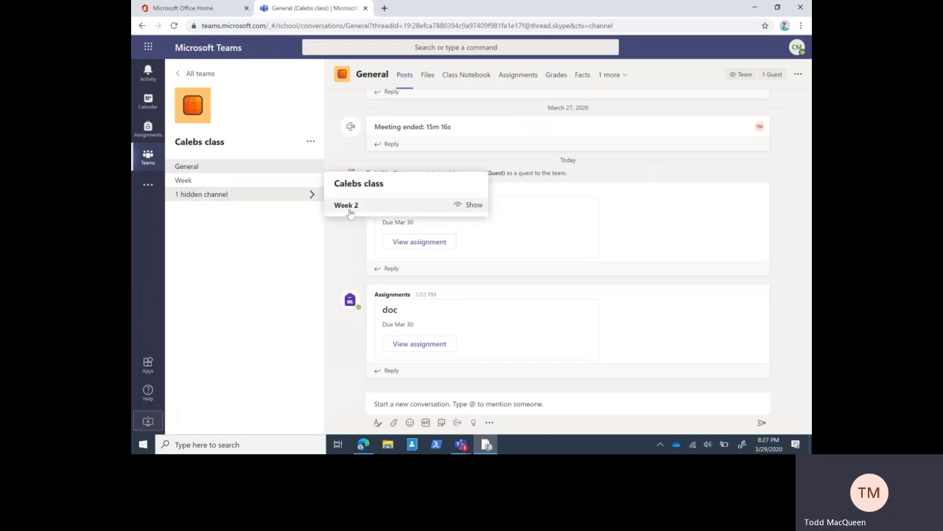
mouse_move(351, 213)
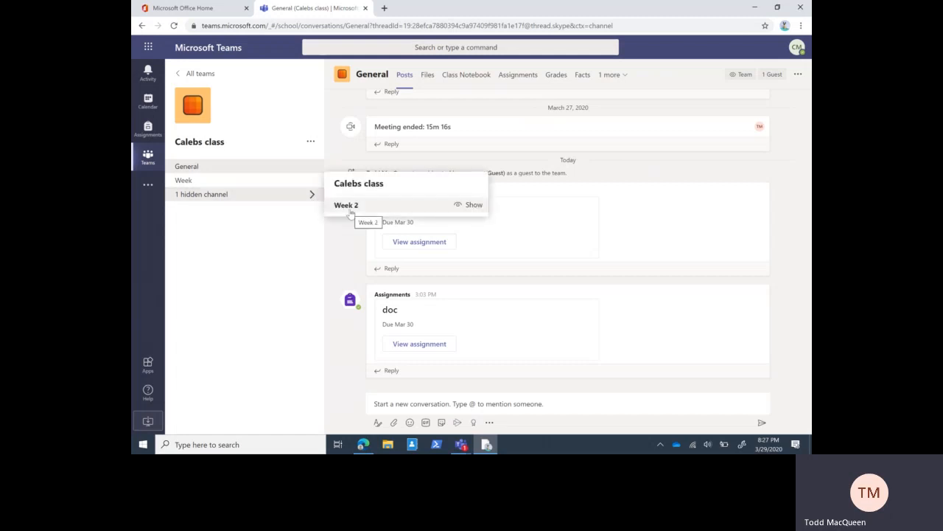
mouse_move(464, 206)
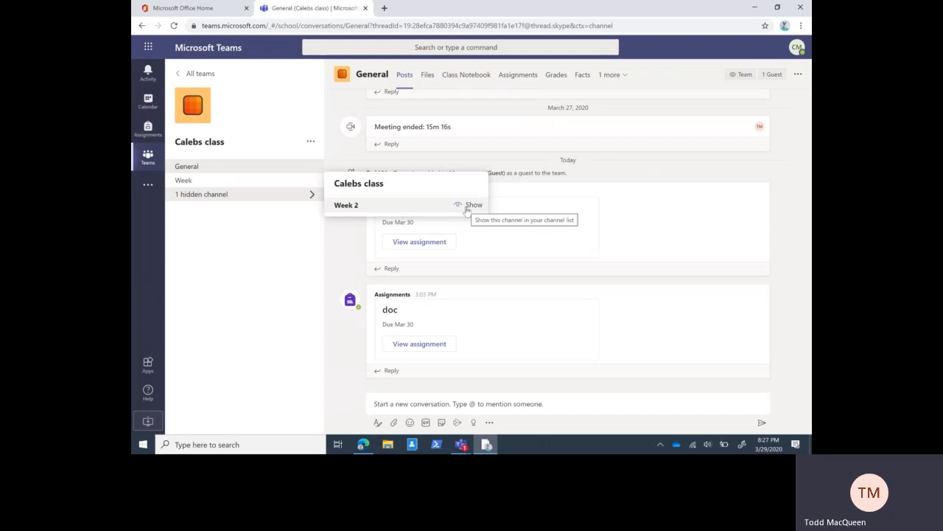
left_click(471, 205)
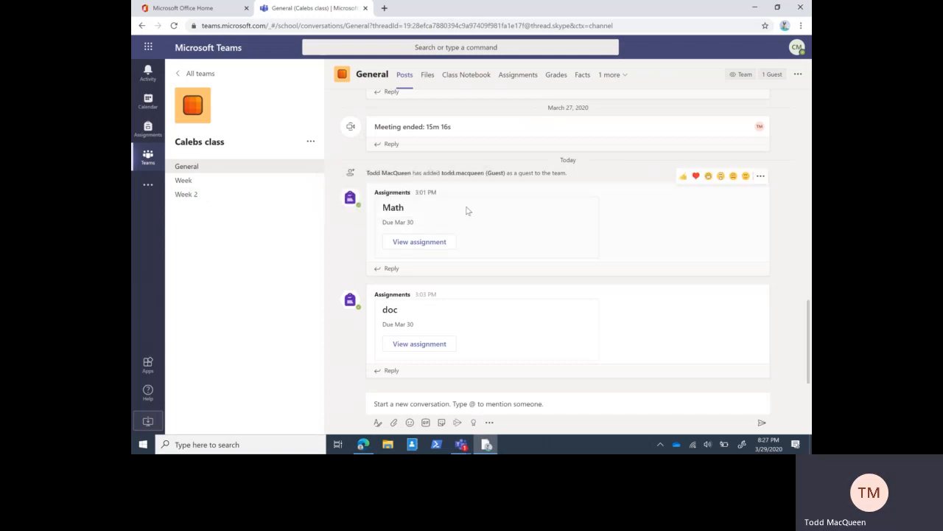
mouse_move(205, 203)
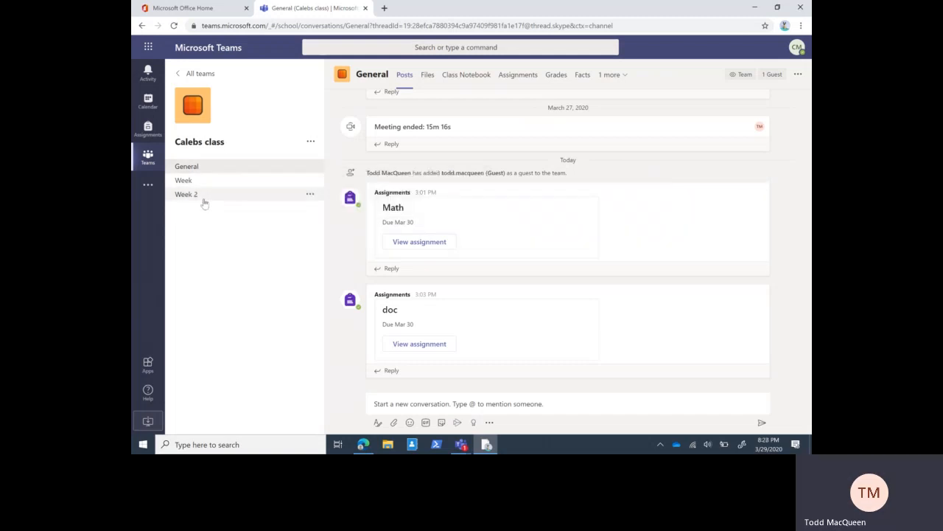
mouse_move(203, 204)
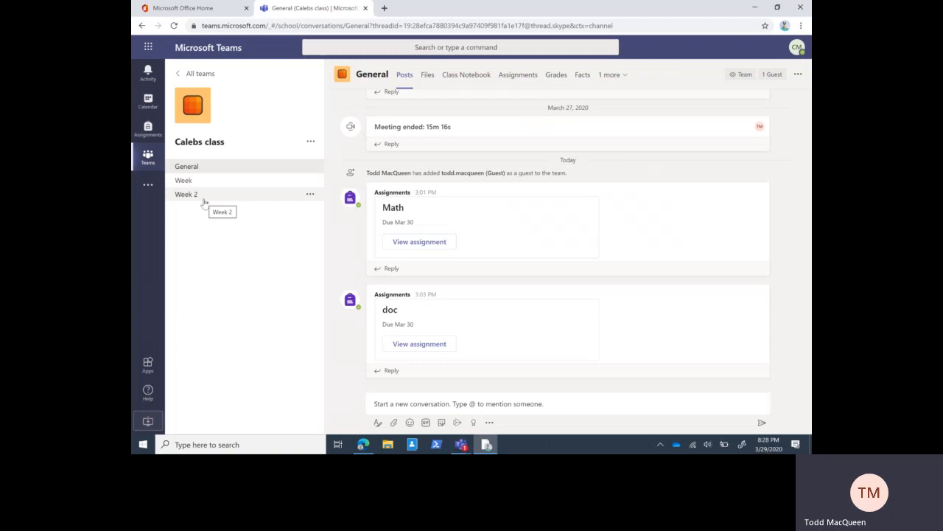
mouse_move(212, 184)
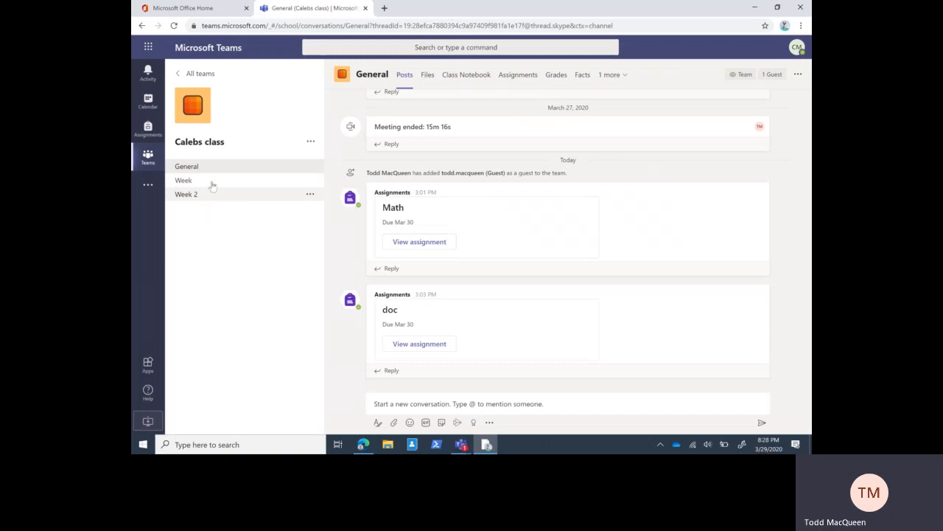
Step: Open the Week 2 channel posts and show the hidden Week channel again
left_click(183, 180)
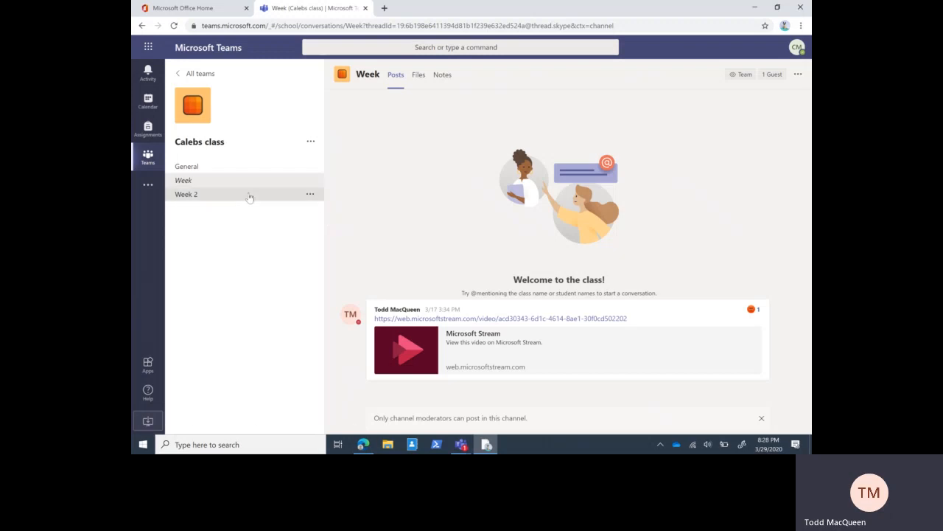
left_click(186, 194)
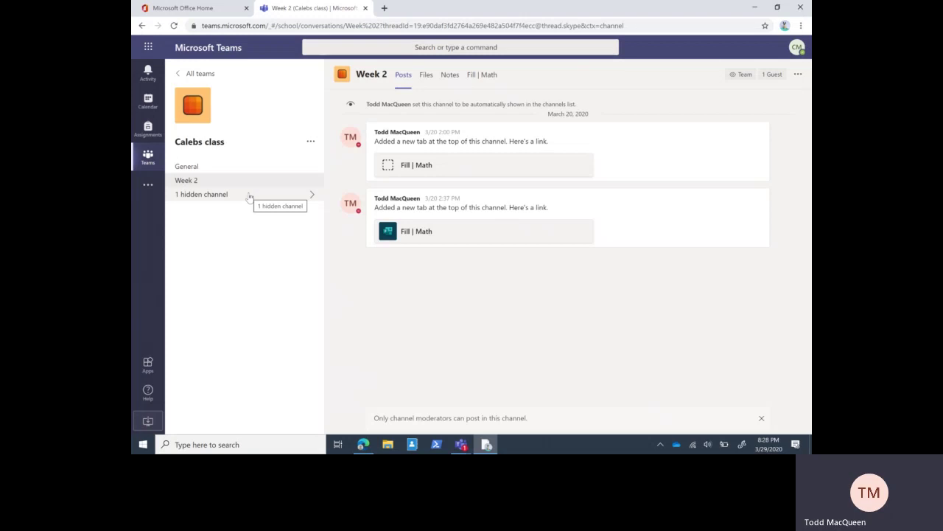
mouse_move(190, 183)
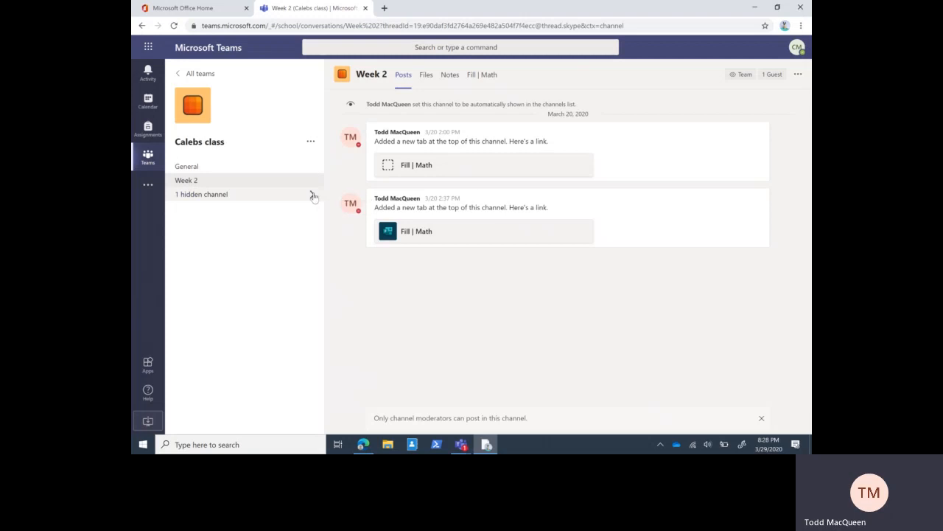
left_click(200, 195)
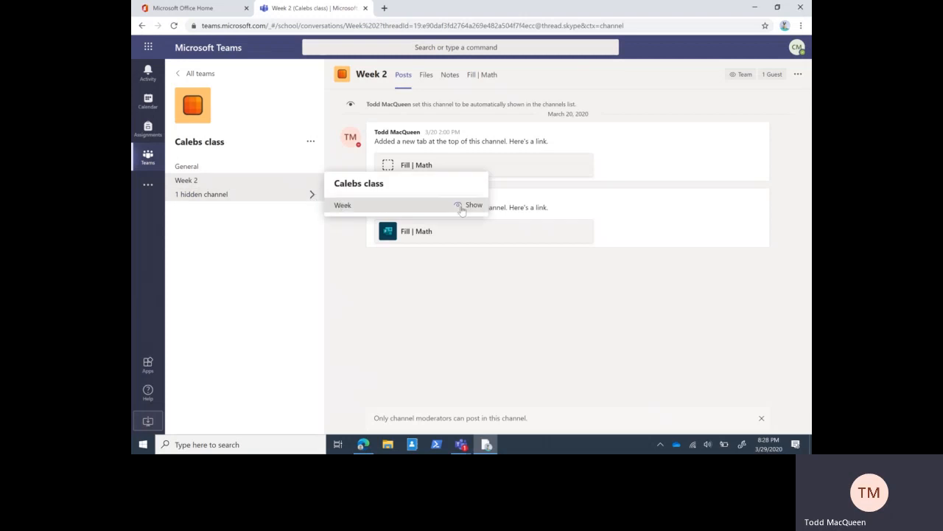
left_click(473, 204)
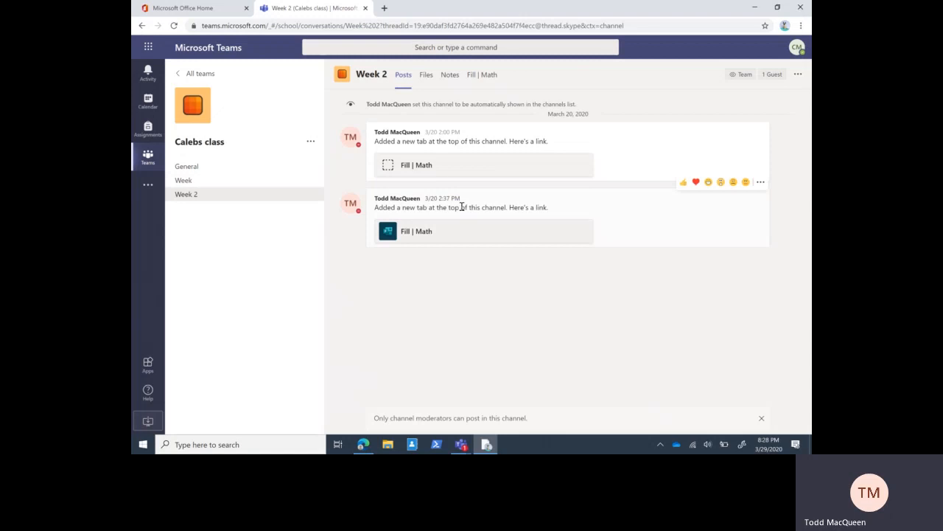
mouse_move(518, 333)
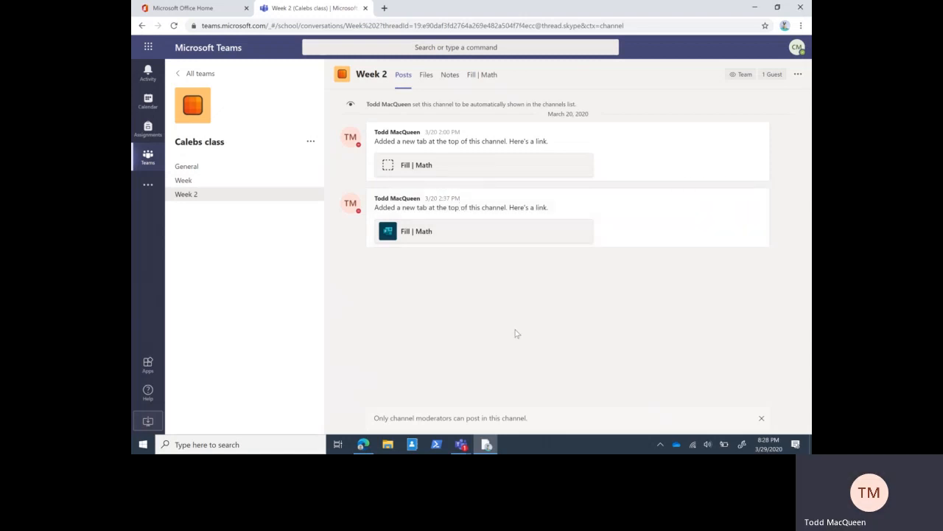